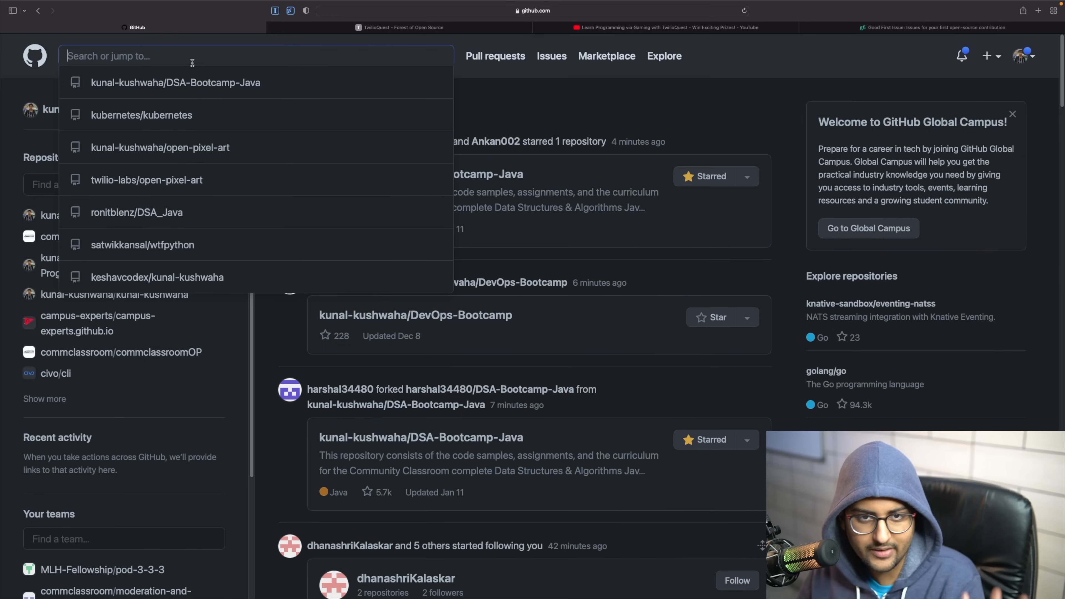
Search GitHub for 'kubernetes' and jump to the kubernetes/kubernetes repository
type("kubernet")
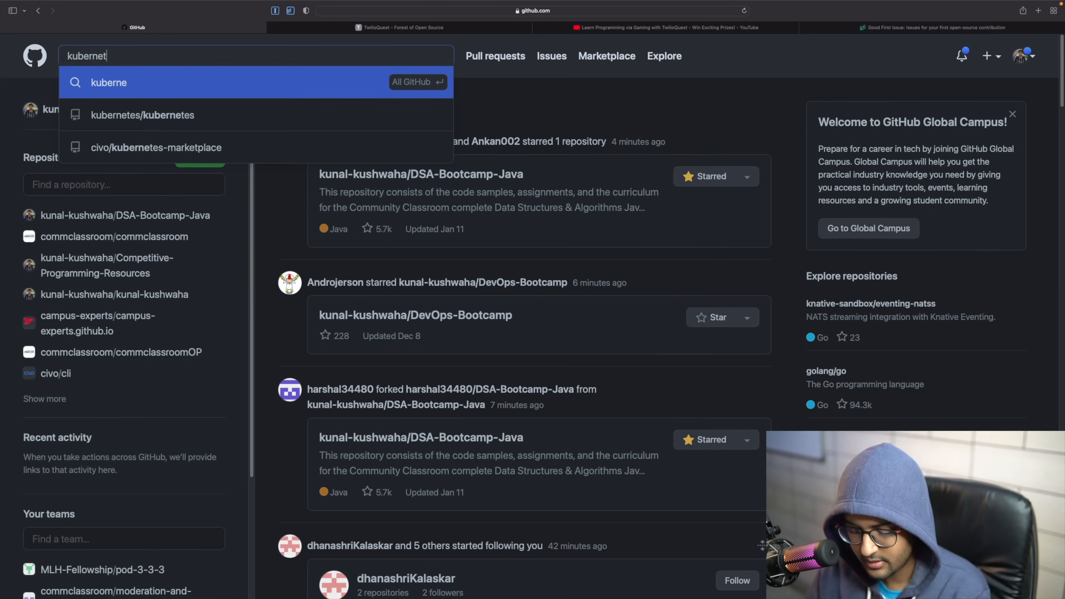
type("es")
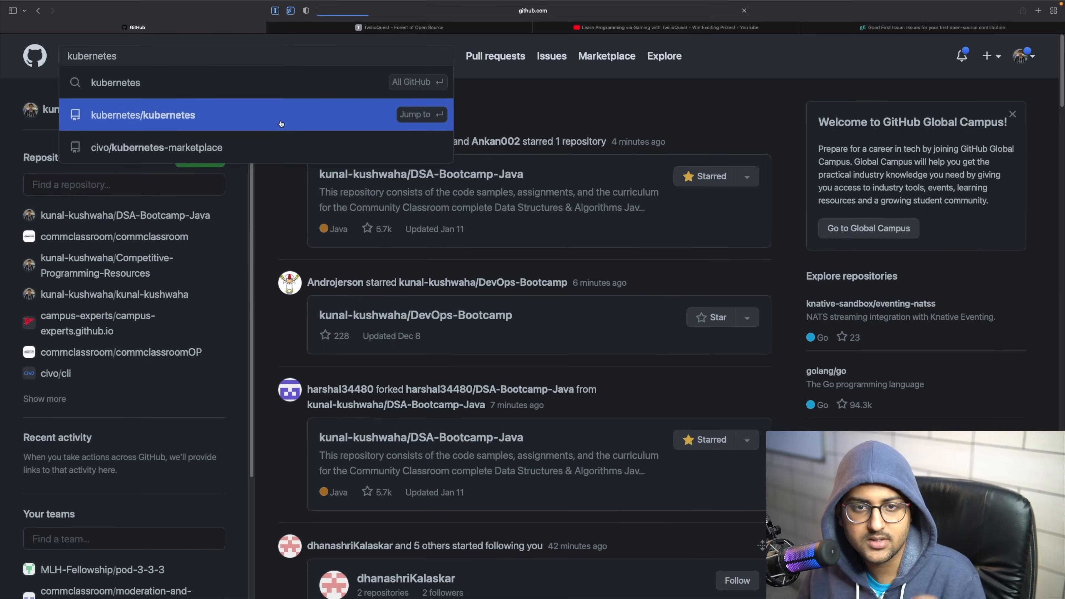
left_click(142, 114)
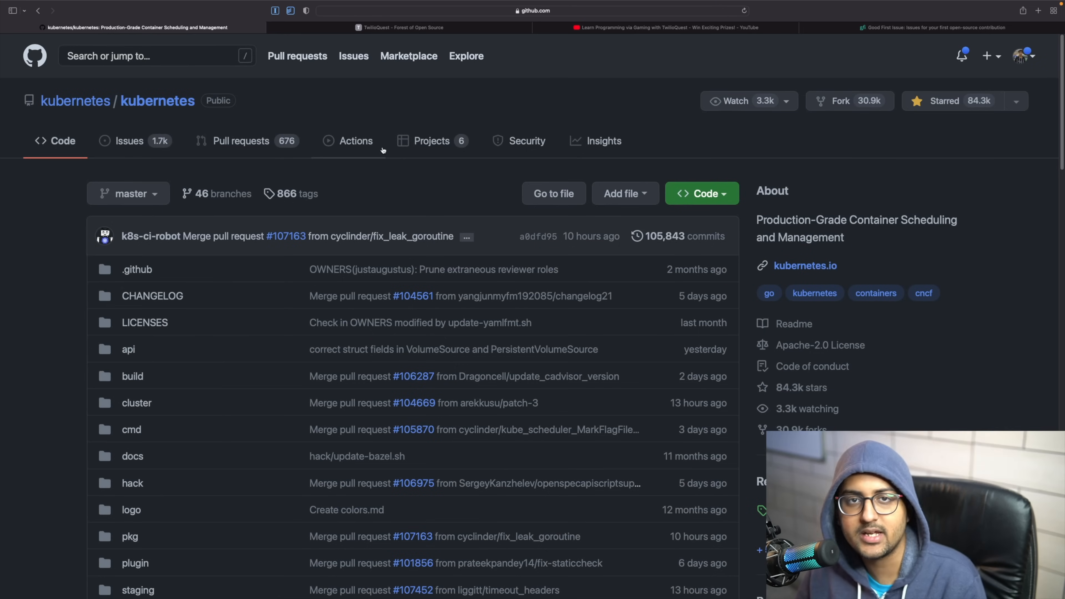
mouse_move(161, 116)
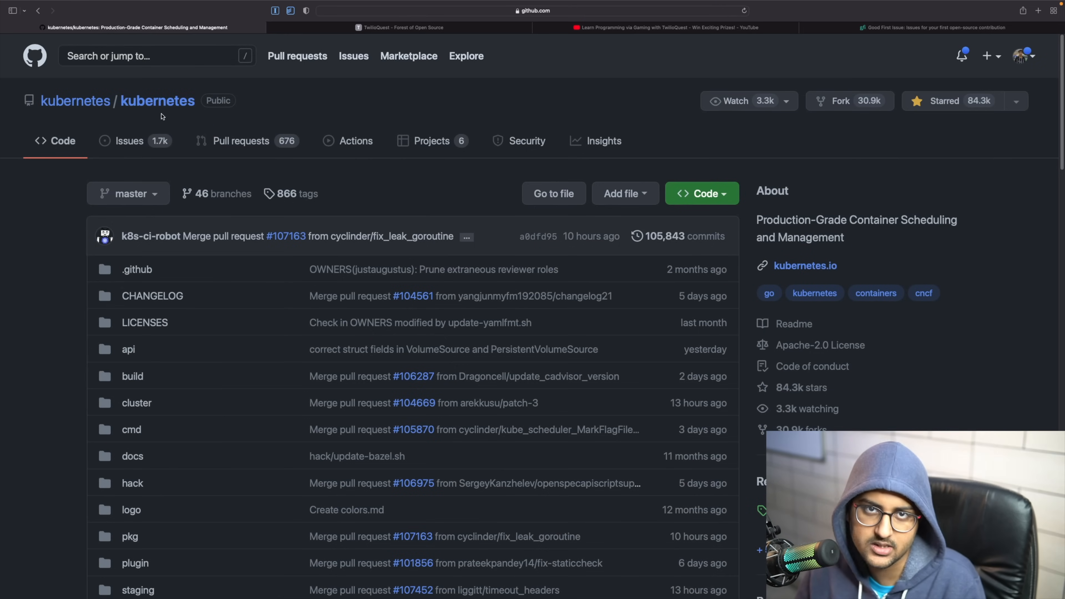
mouse_move(152, 147)
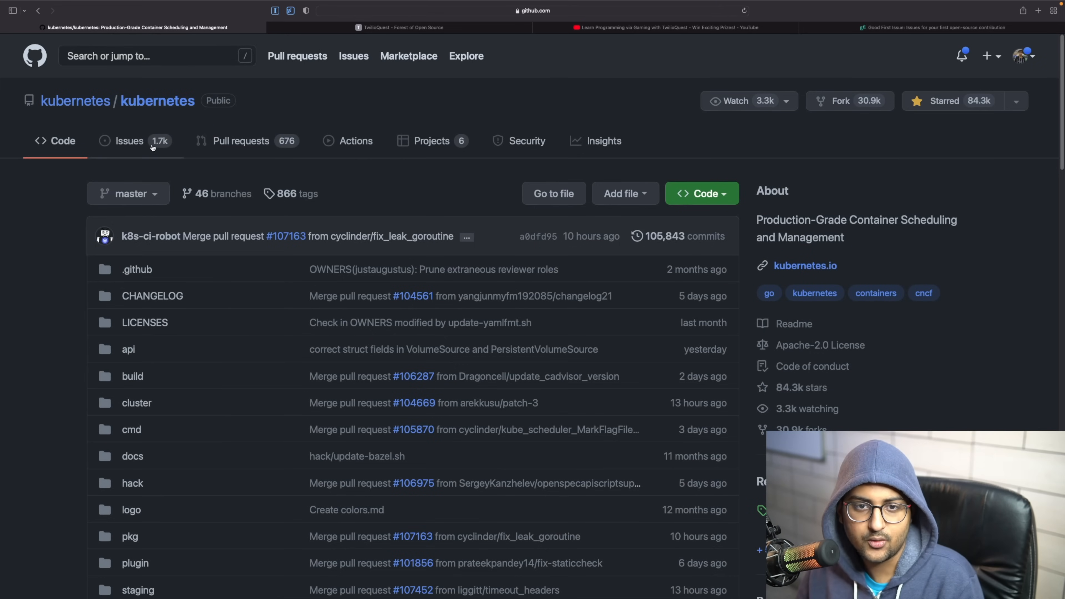
mouse_move(159, 141)
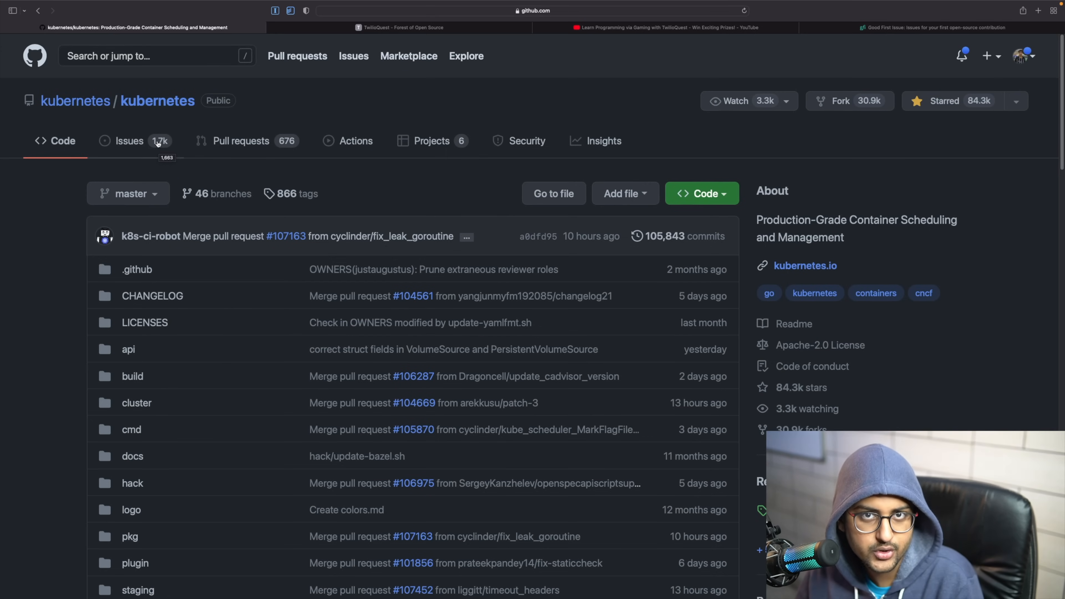
Go to the repository's Issues list and reach its good first issues via the contribute banner
left_click(128, 141)
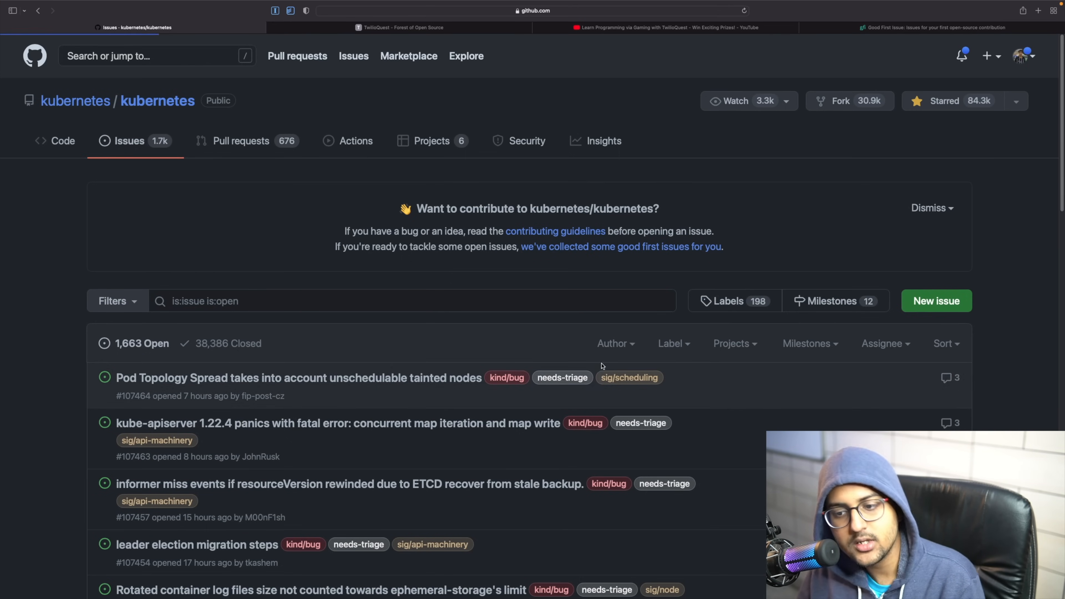
scroll("down", 3)
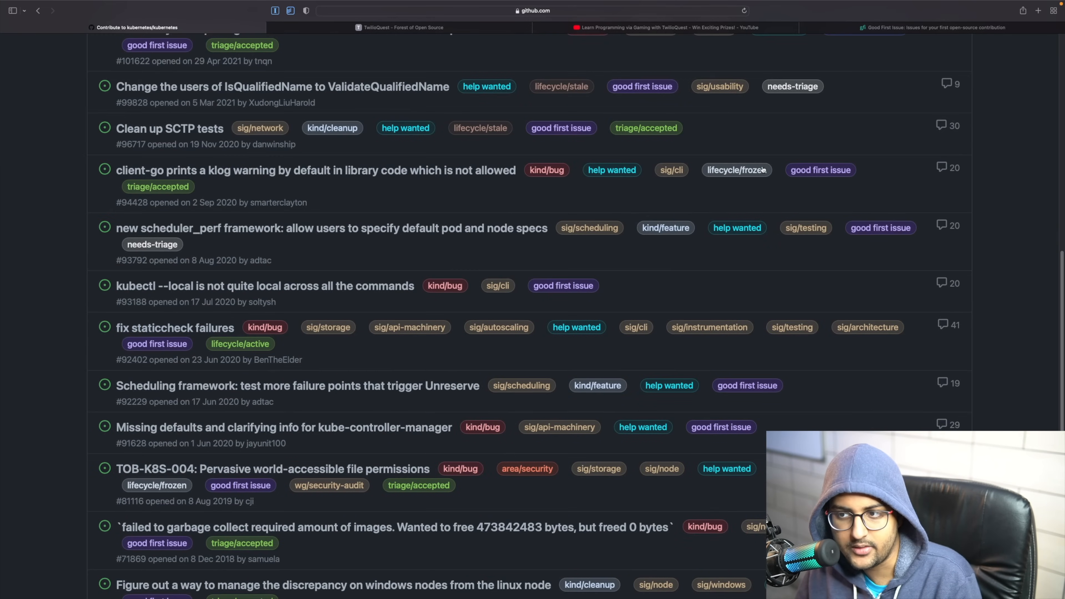
mouse_move(658, 91)
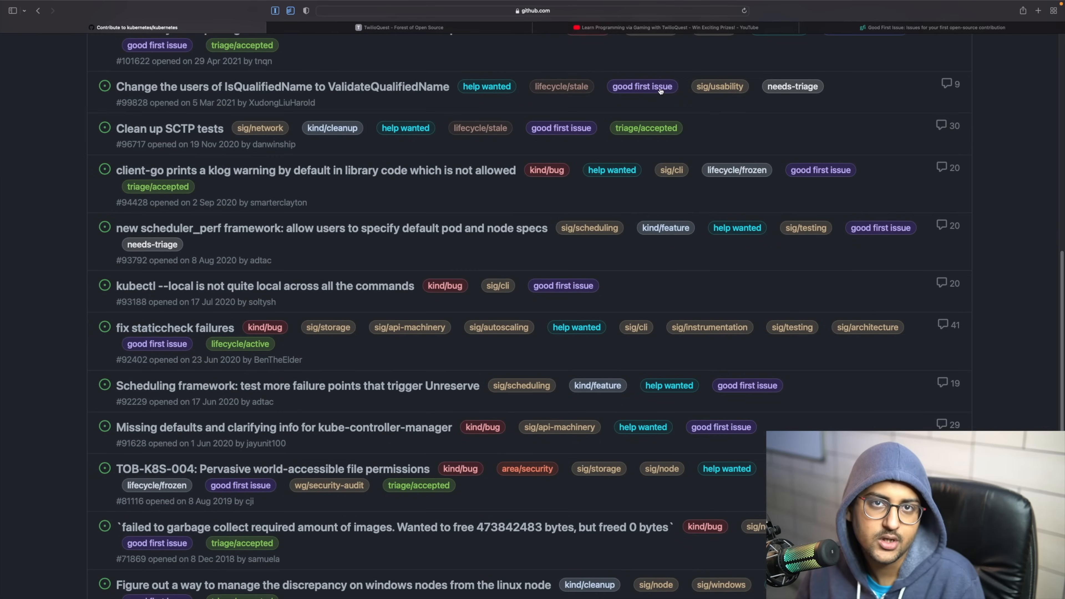
scroll("up", 3)
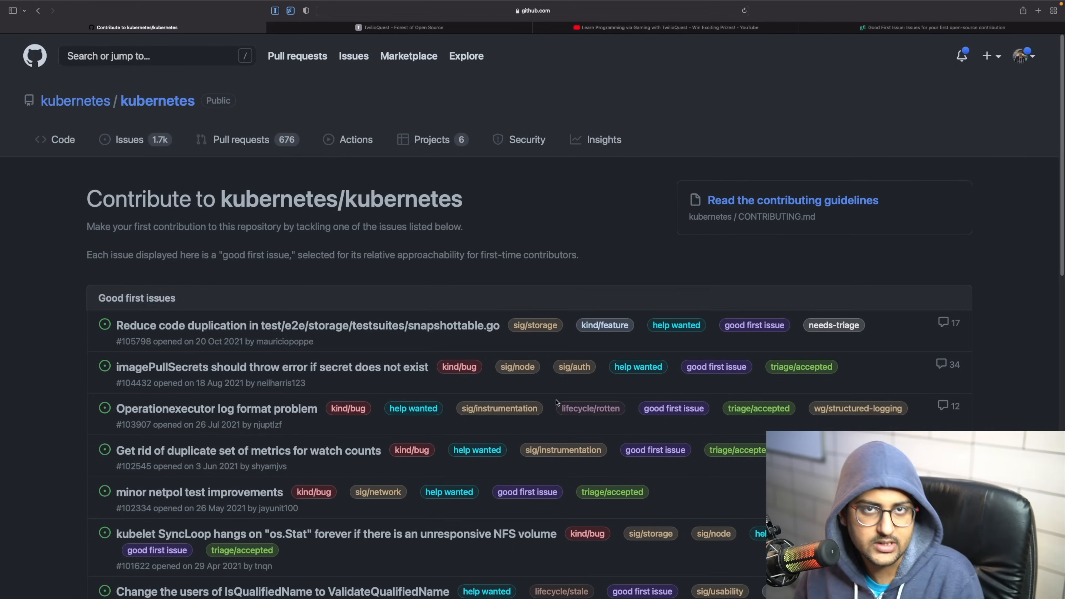
mouse_move(363, 367)
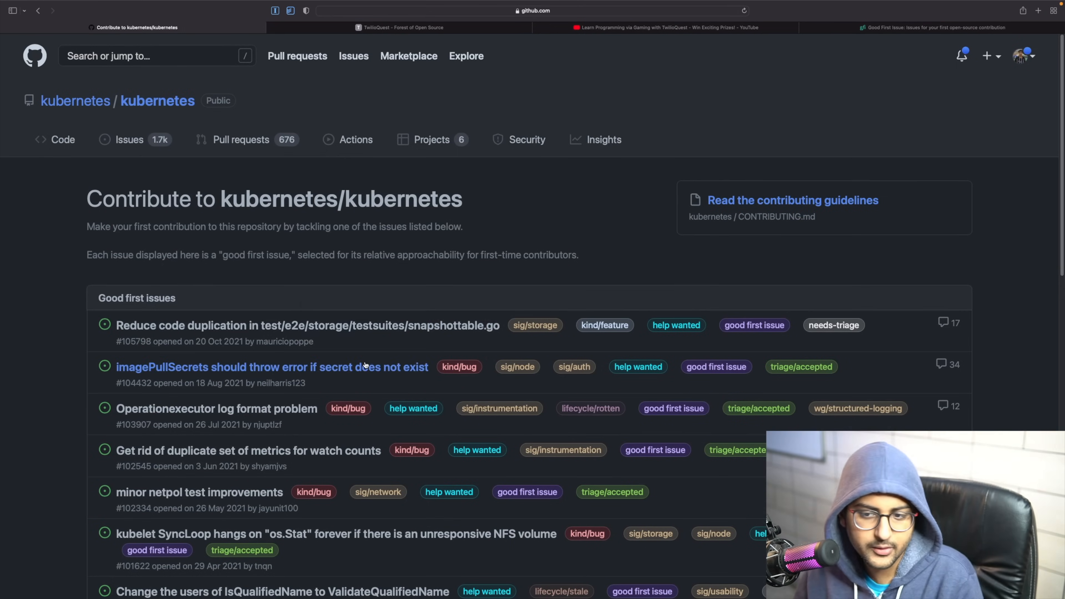
mouse_move(369, 381)
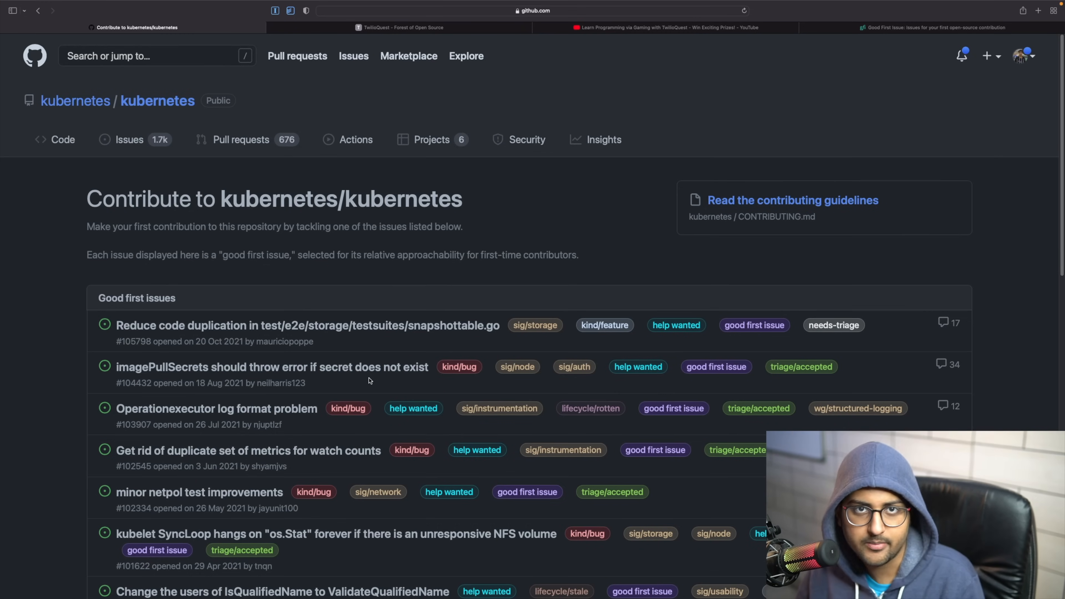
mouse_move(263, 167)
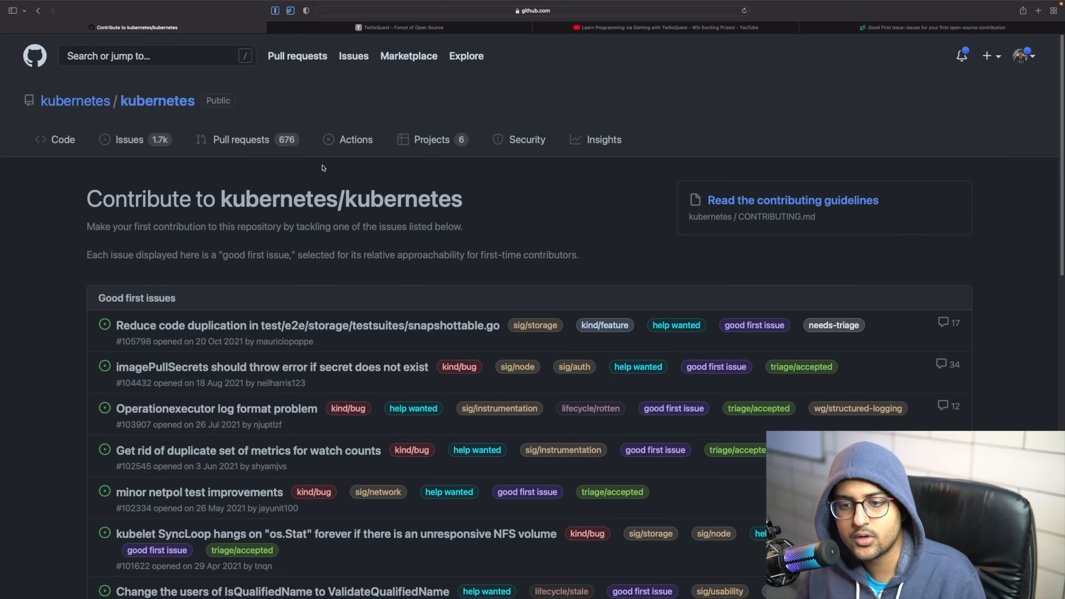
mouse_move(479, 338)
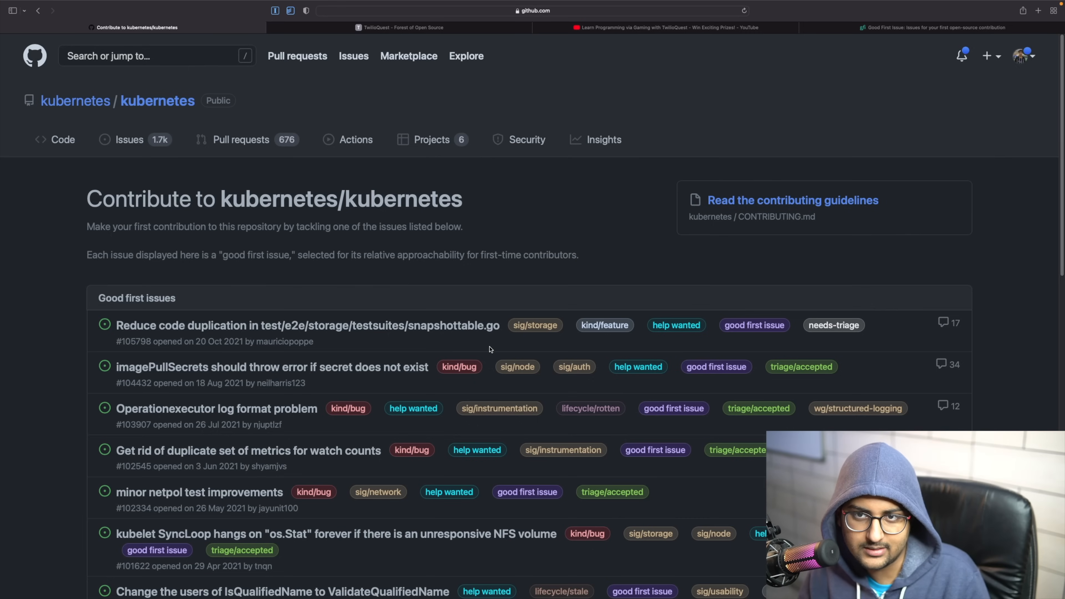
Browse the TwilioQuest Forest of Open Source screenshots, then move to the YouTube gameplay video
left_click(401, 27)
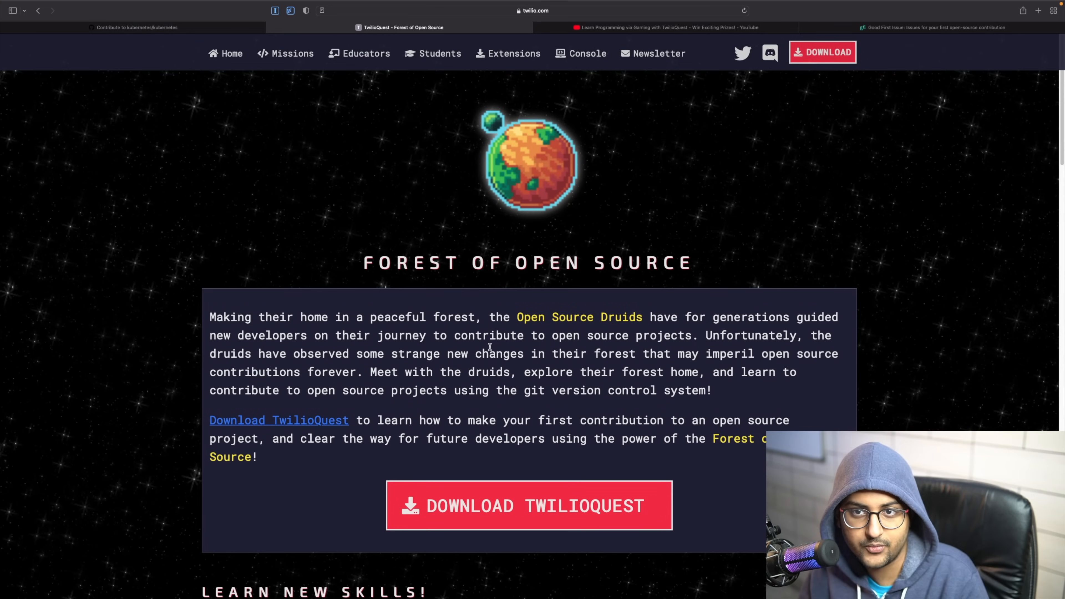
mouse_move(402, 299)
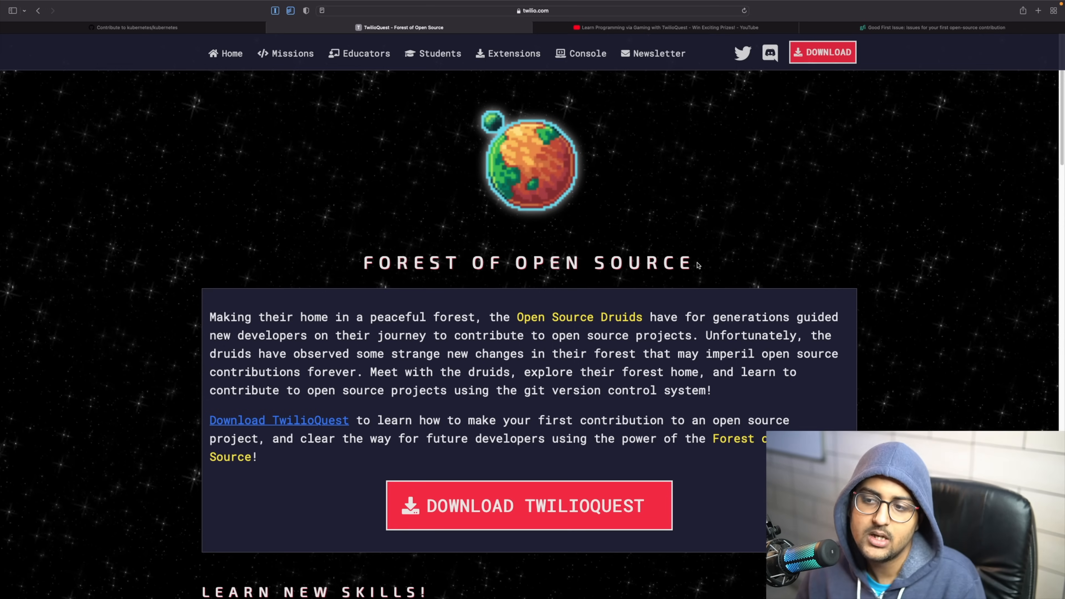
scroll("down", 3)
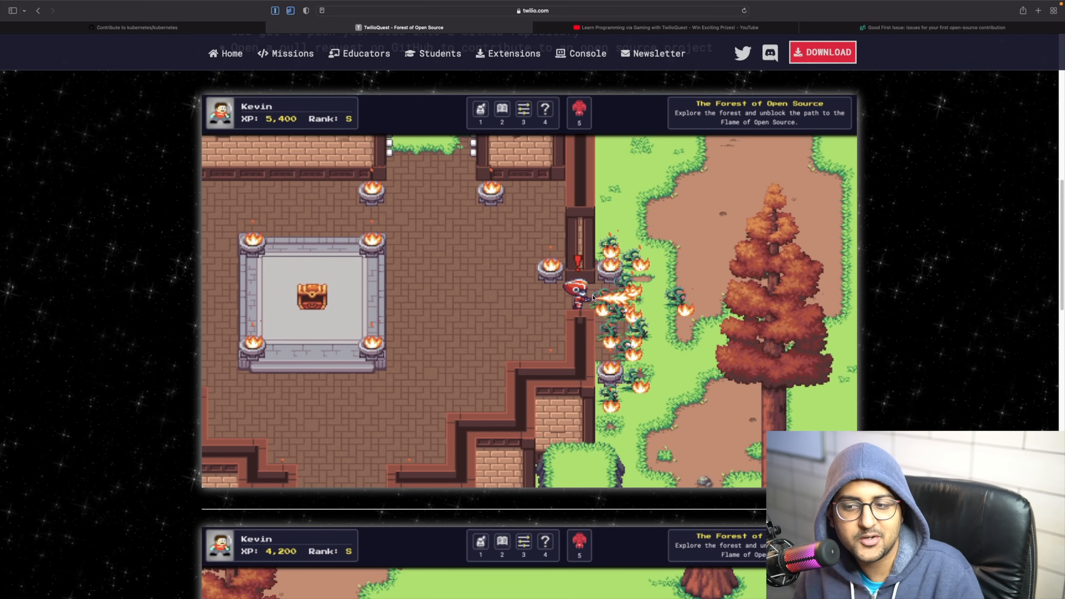
mouse_move(511, 353)
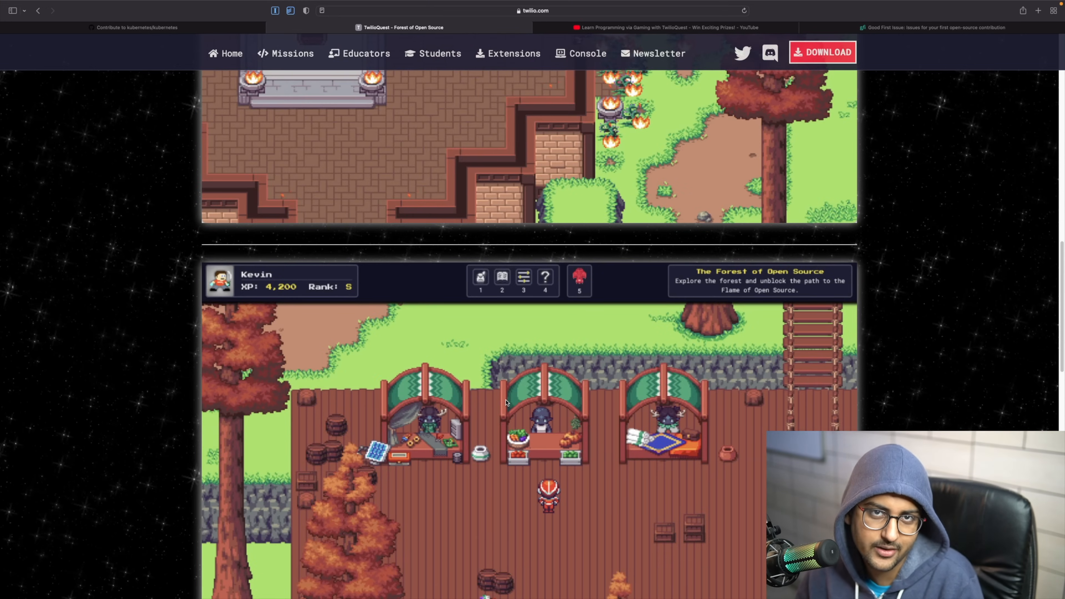
left_click(653, 27)
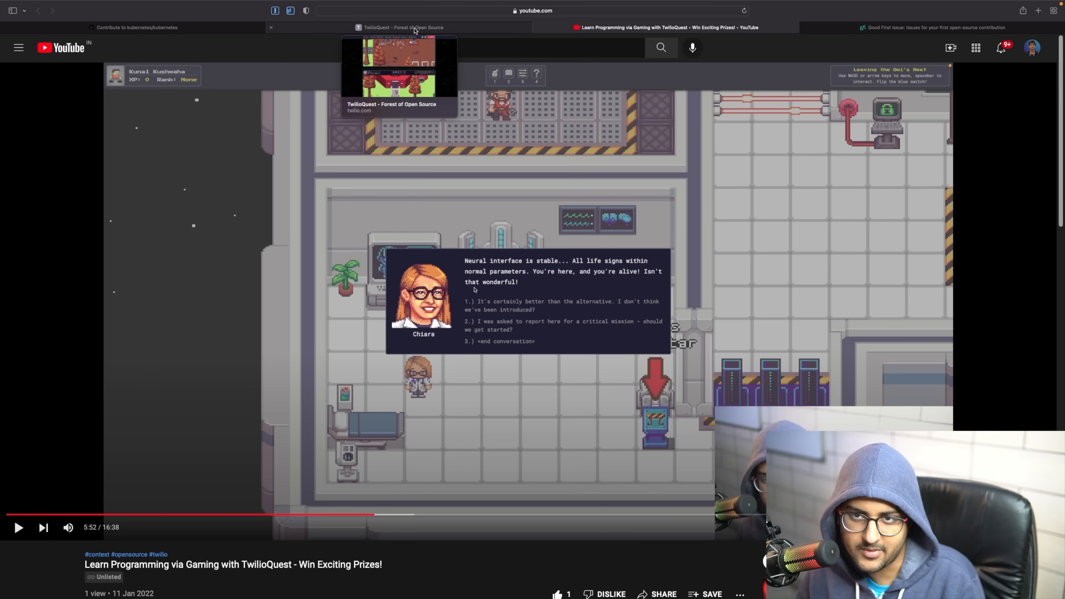
Flip between the TwilioQuest page and gameplay video, then return to the kubernetes good first issues
left_click(400, 27)
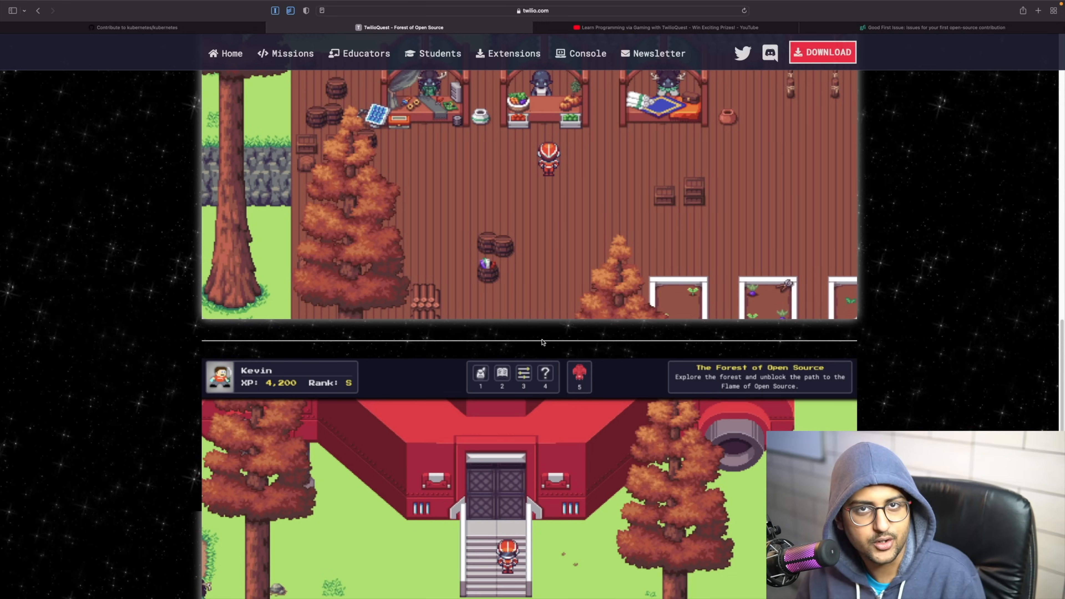
left_click(665, 37)
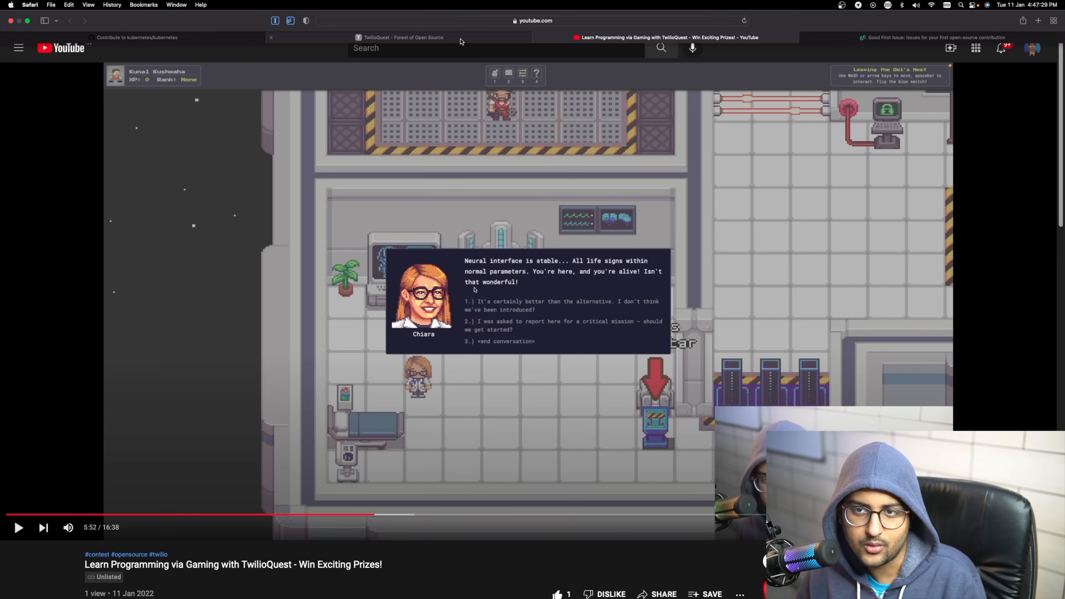
left_click(401, 27)
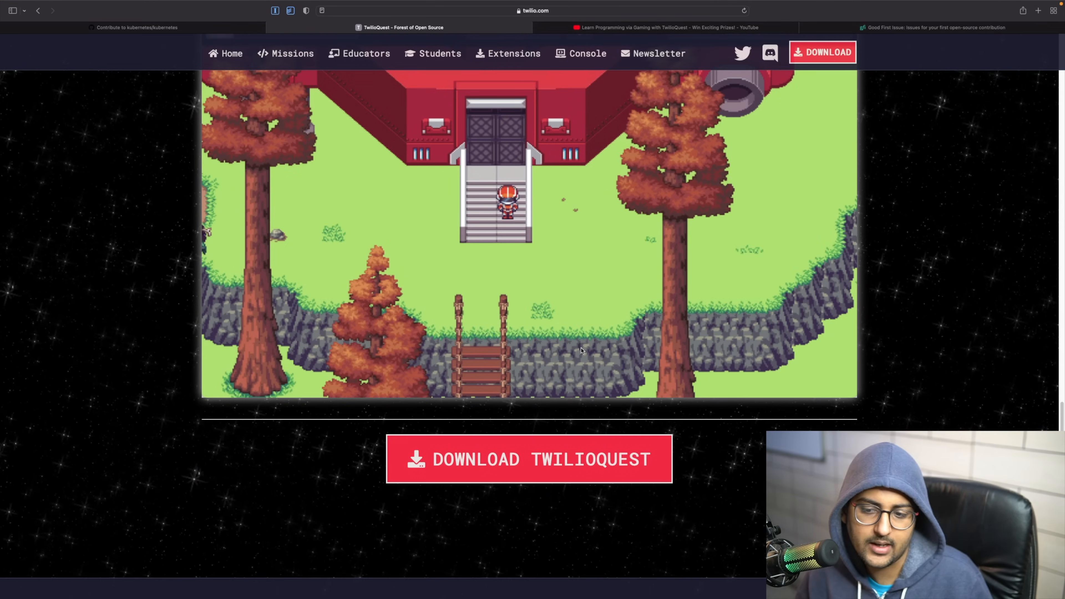
mouse_move(379, 233)
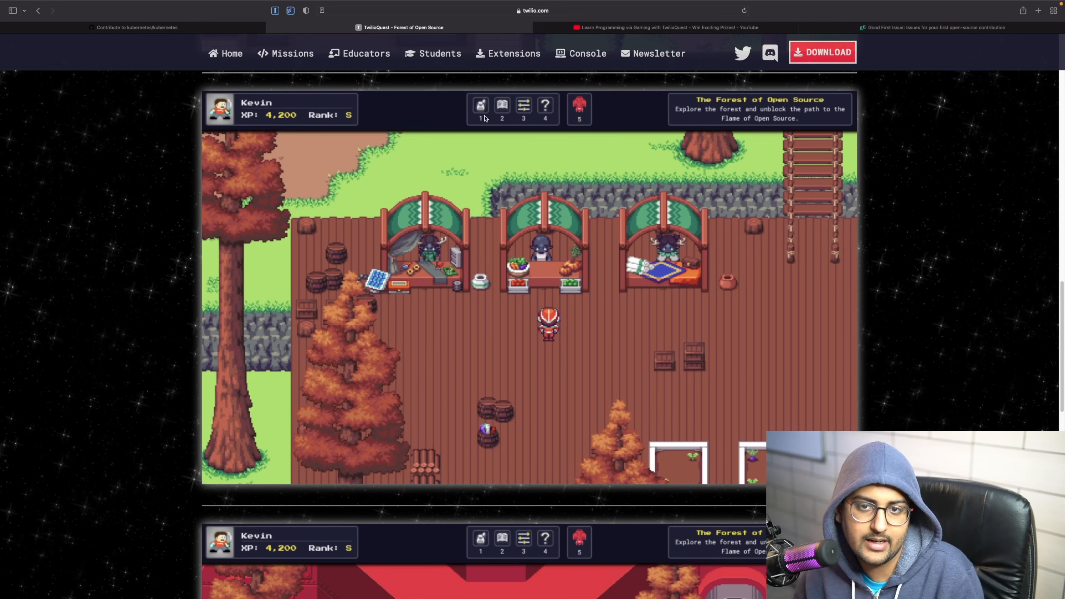
mouse_move(388, 122)
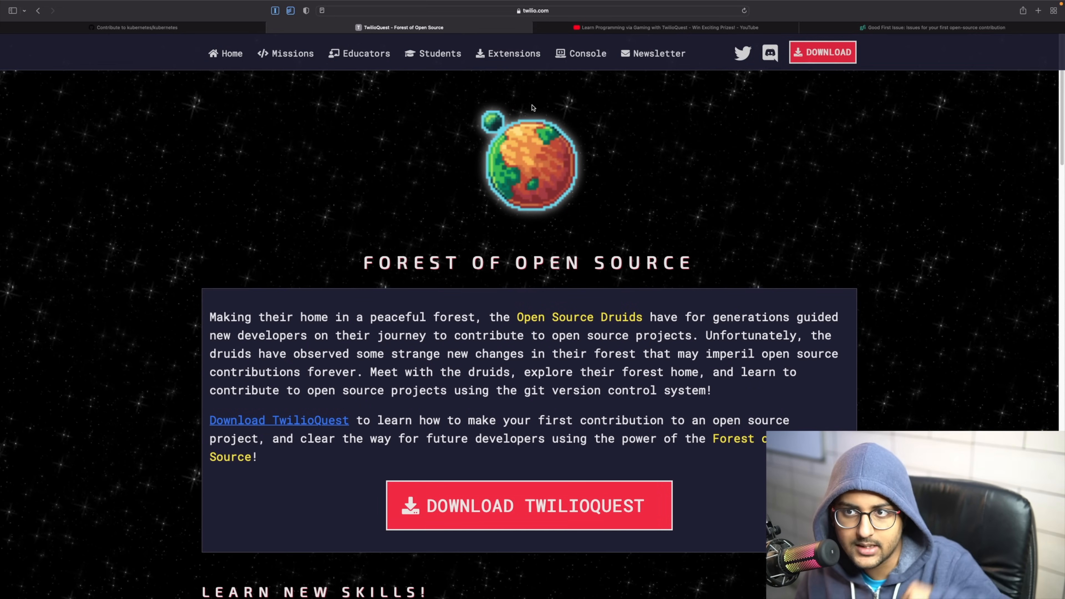
left_click(665, 28)
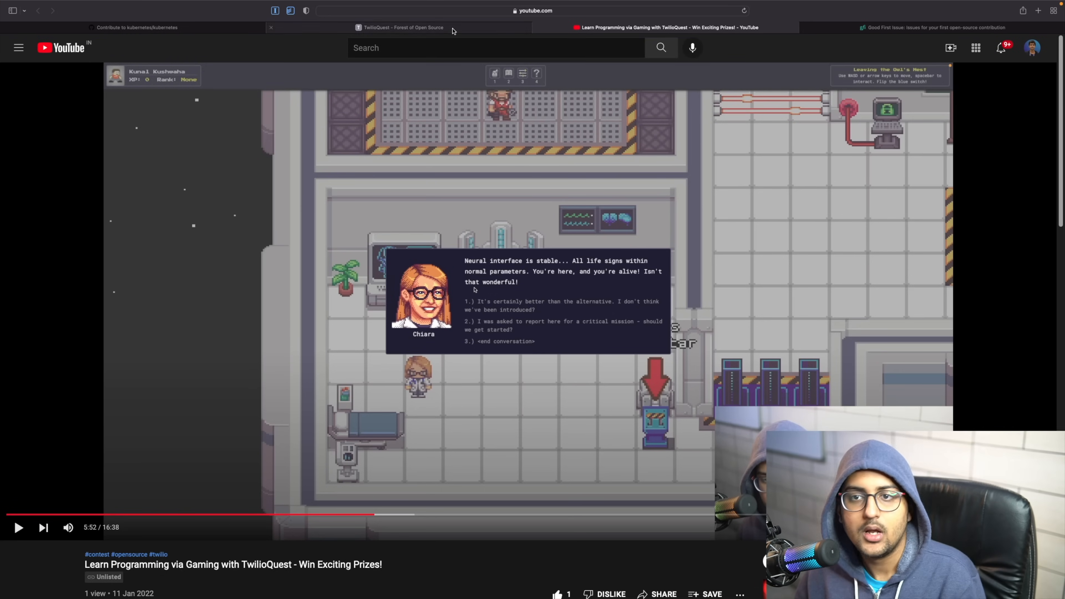
left_click(136, 27)
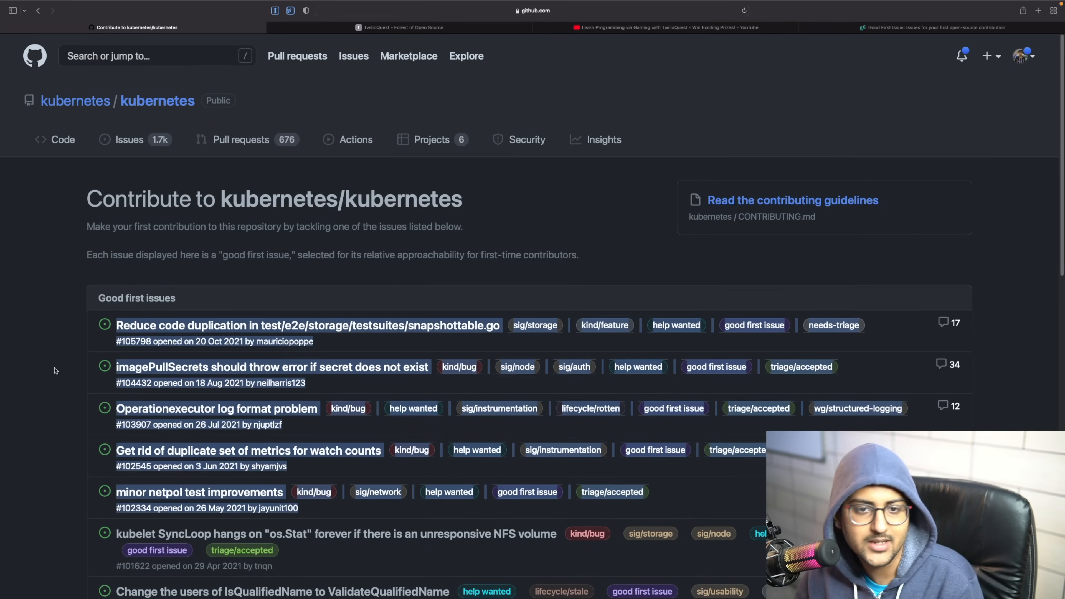
Read through the kubernetes README, then show the repository's open issues list
scroll("down", 3)
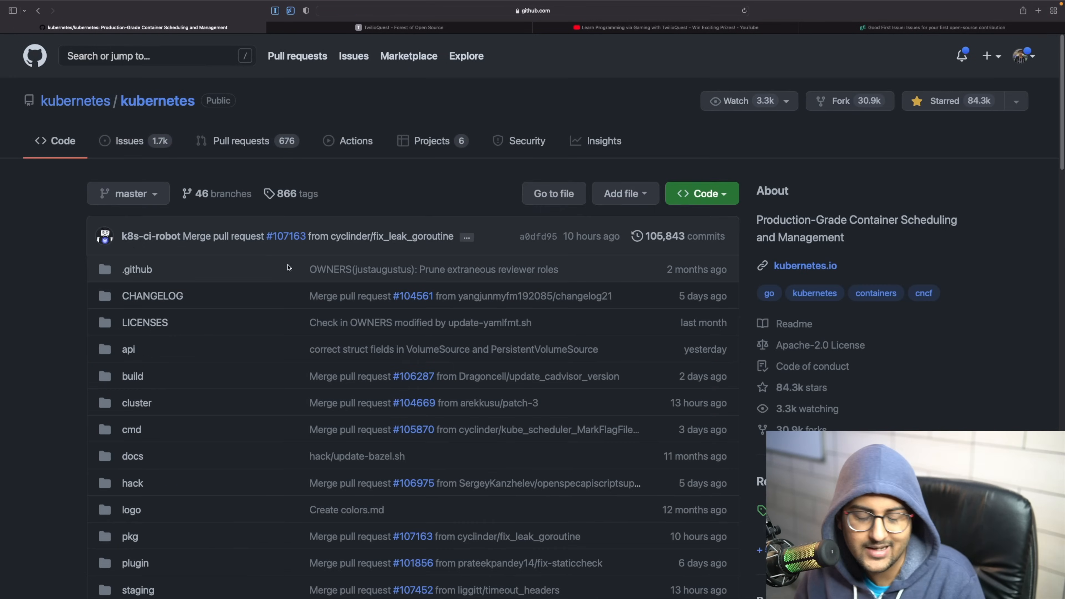
scroll("down", 3)
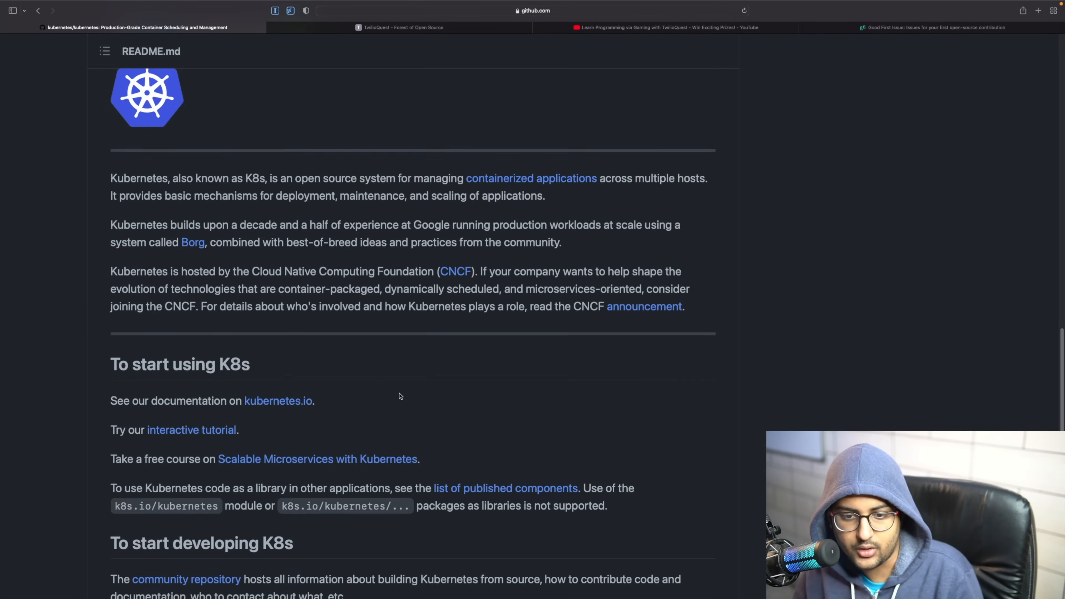
scroll("down", 3)
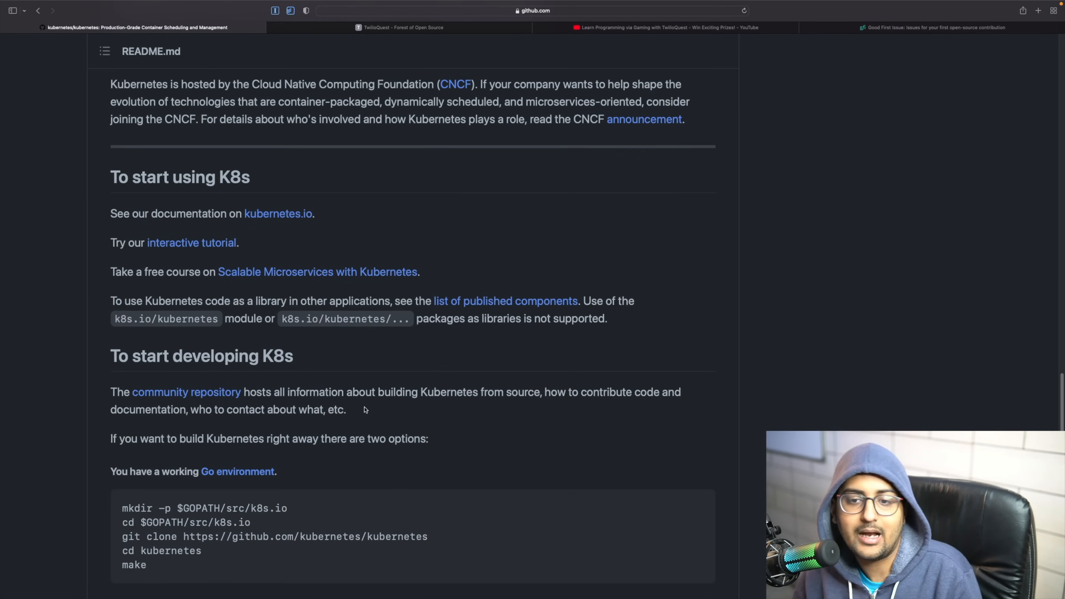
scroll("down", 3)
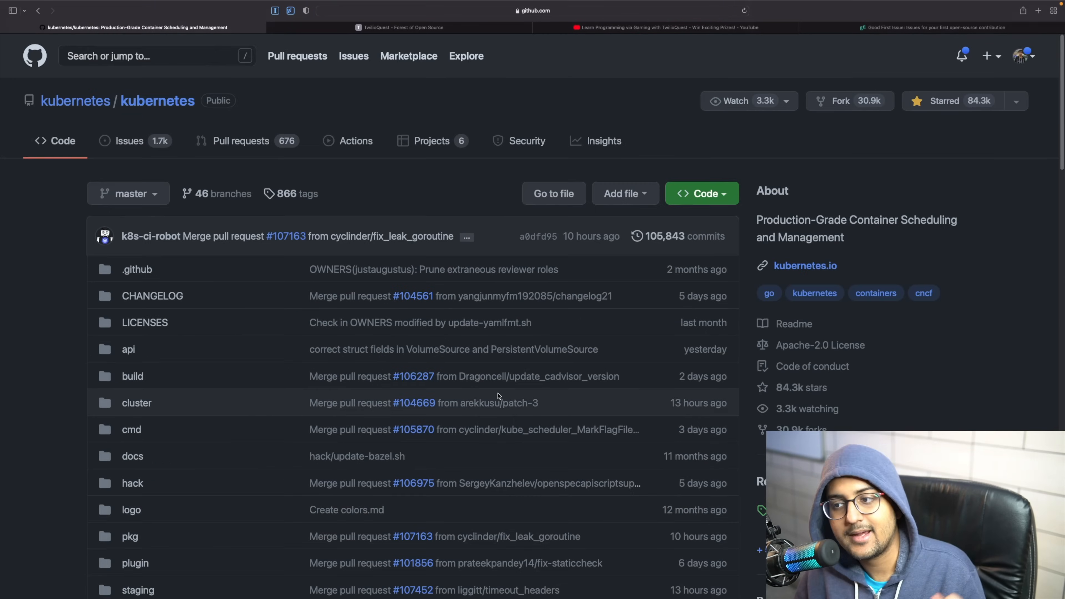
mouse_move(696, 295)
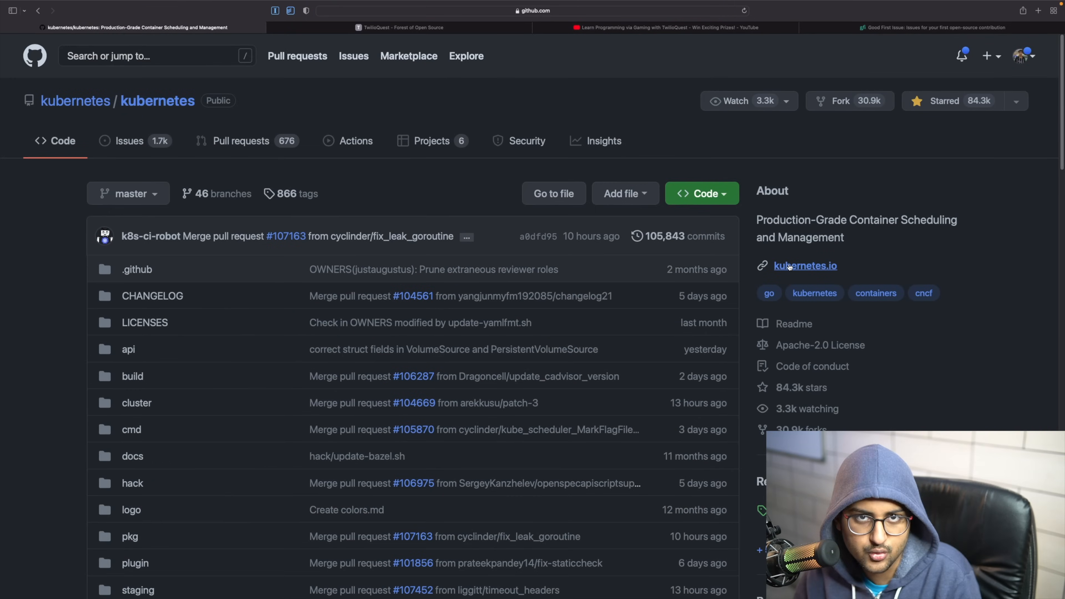
mouse_move(804, 266)
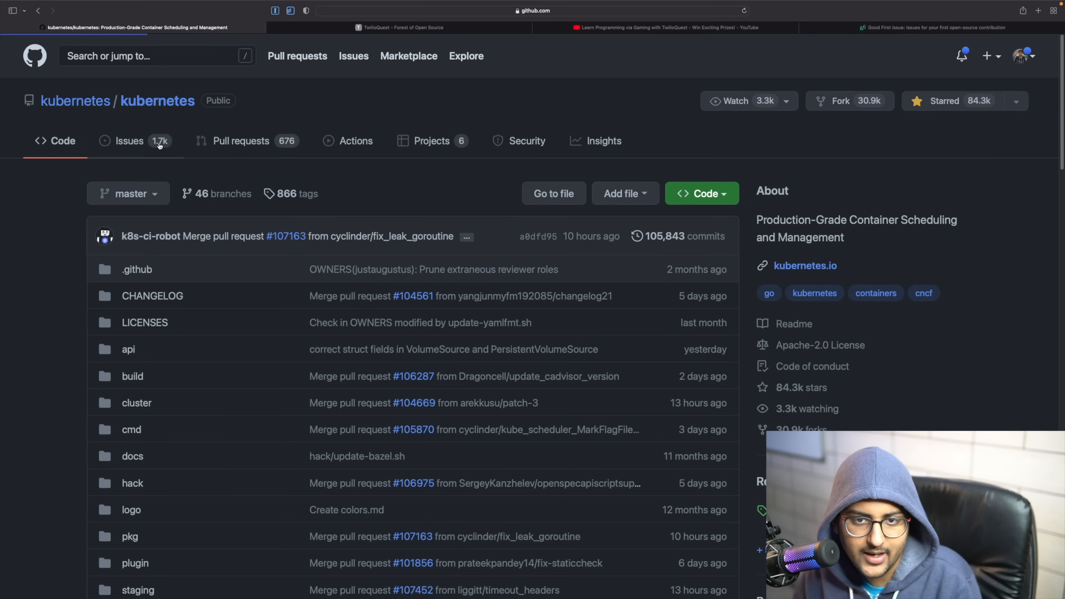
left_click(128, 141)
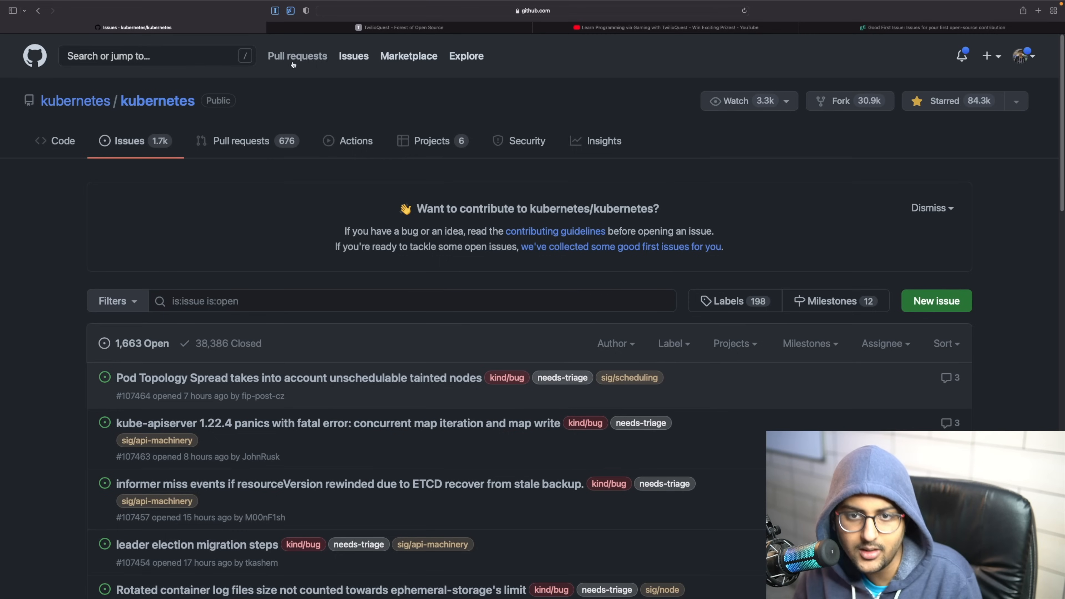
mouse_move(557, 169)
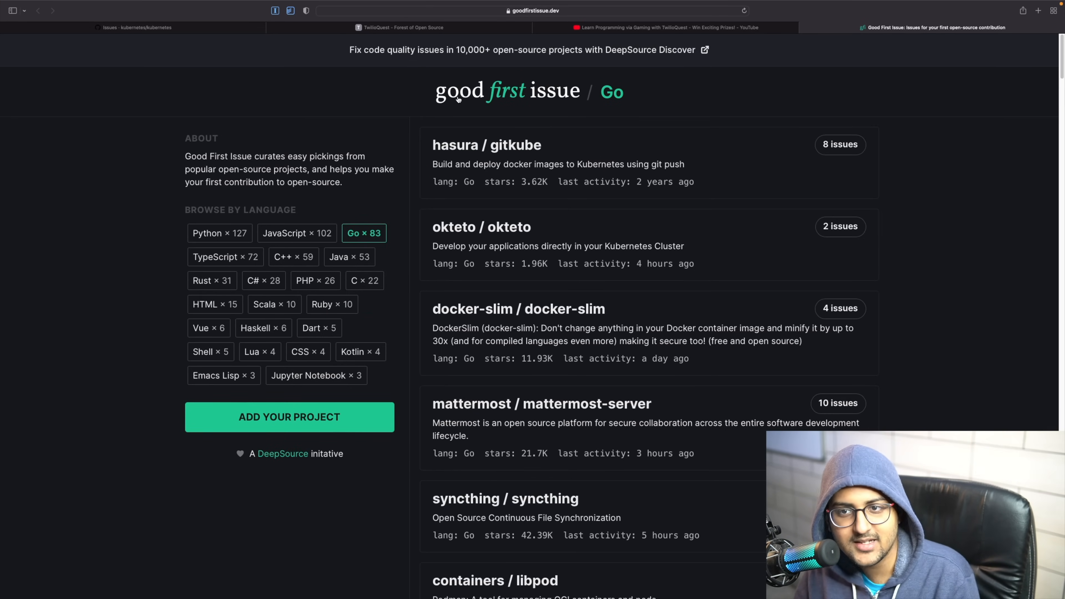
Replace the Go filter with JavaScript and scroll to MakeContributions/markdown-dungeon
left_click(219, 233)
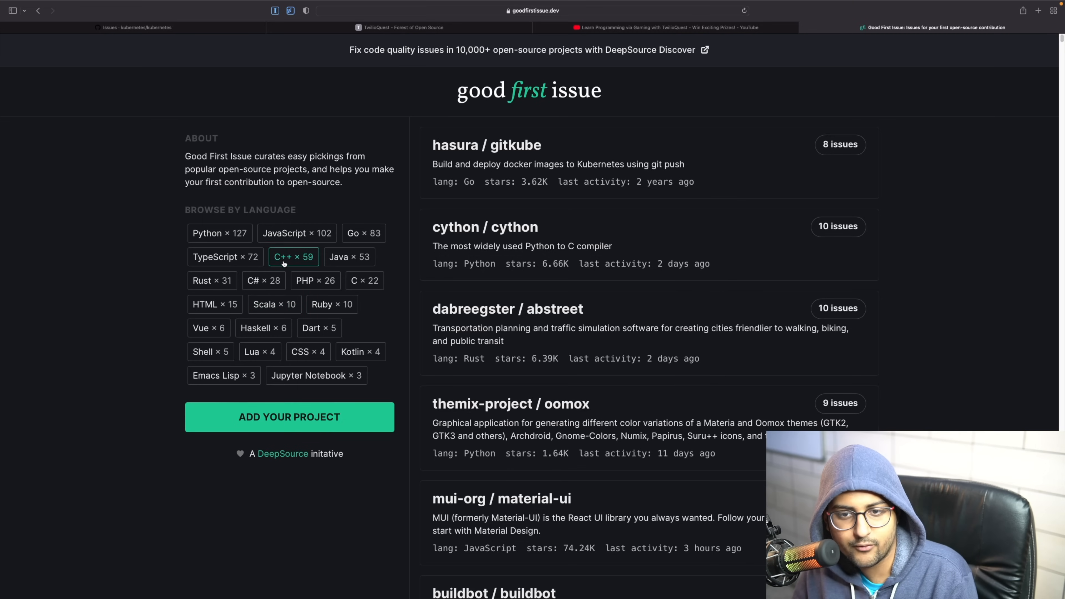
left_click(296, 233)
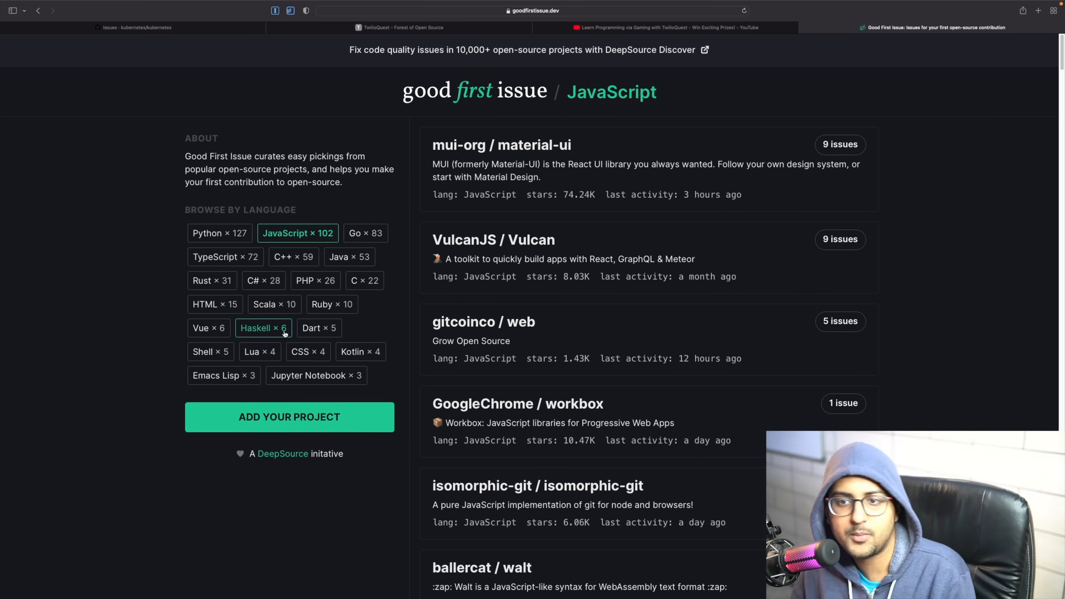
scroll("down", 3)
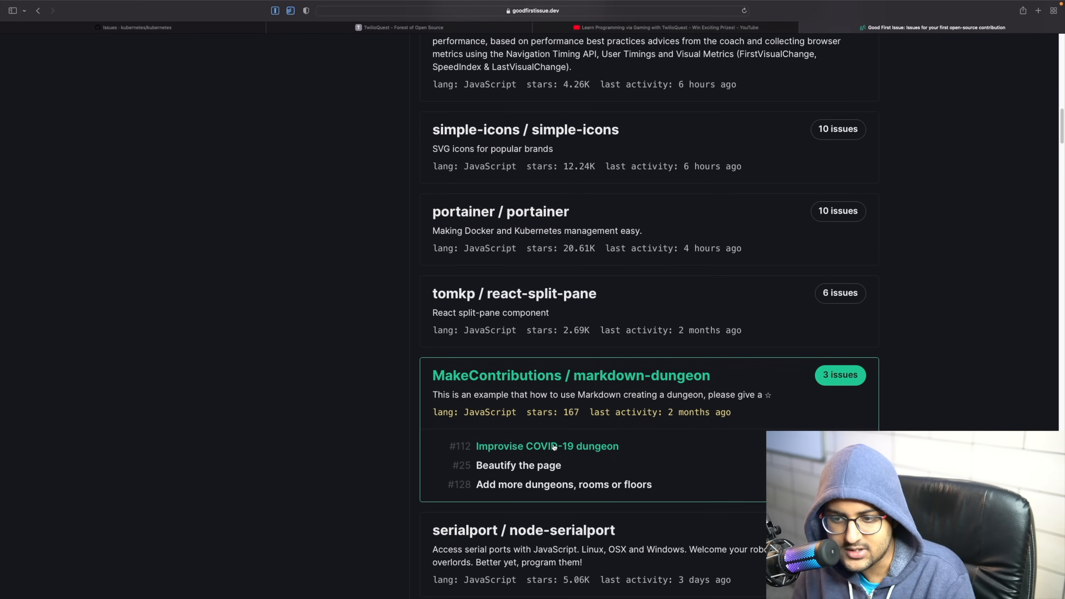
Open the COVID-19 dungeon, Beautify the page, and Add more dungeons issues in new tabs
left_click(547, 445)
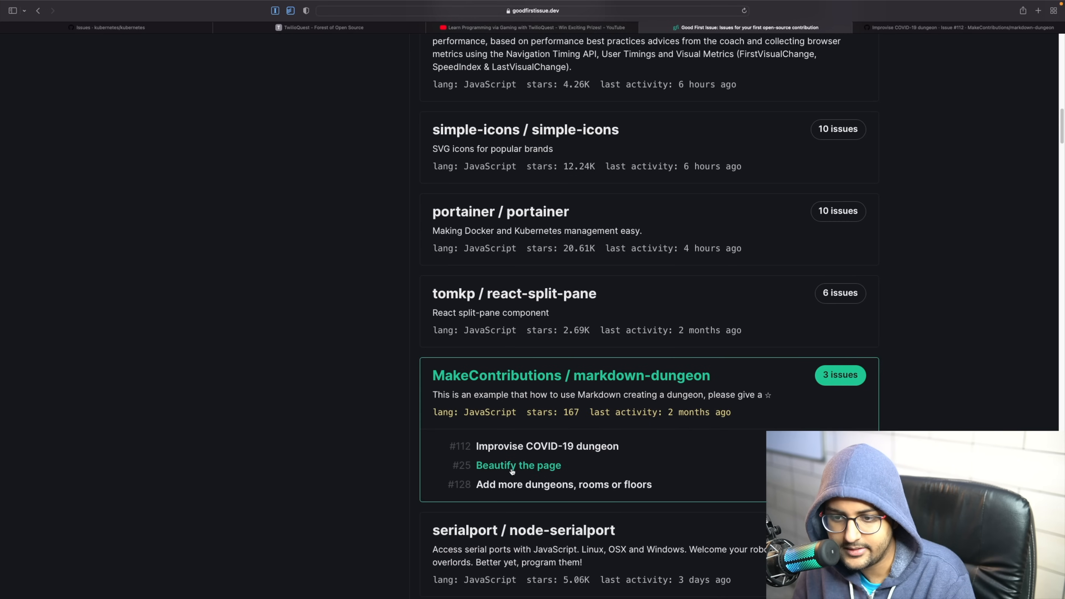
left_click(518, 465)
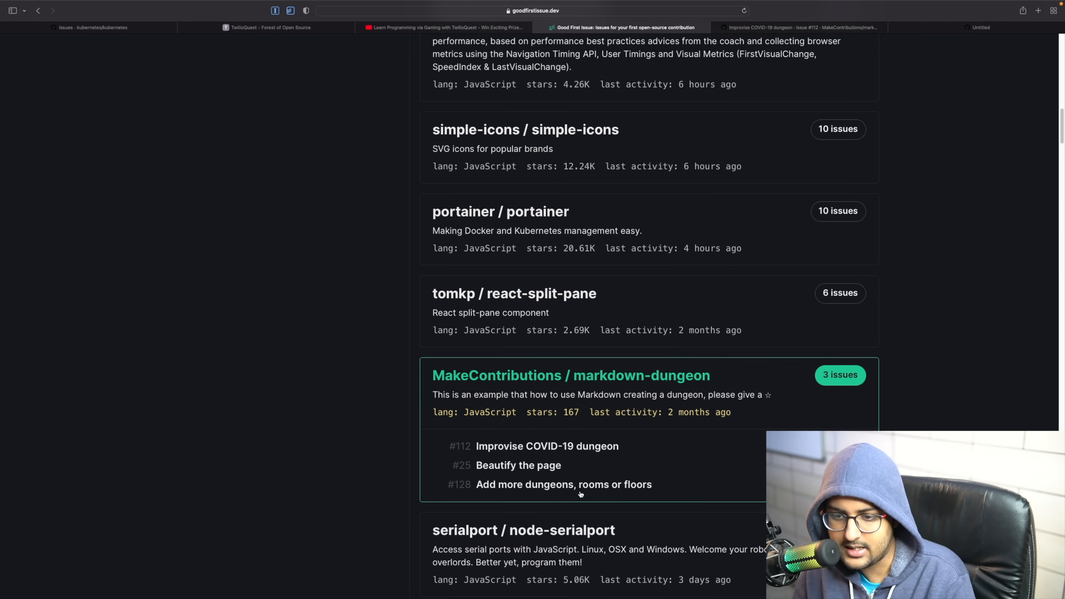
left_click(547, 446)
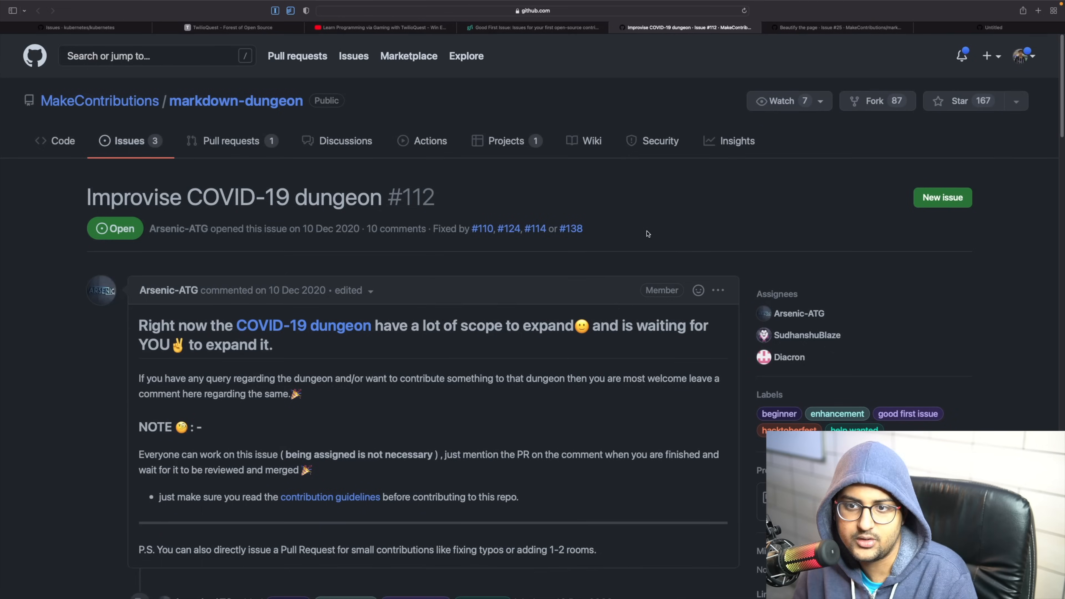
Read the Beautify the page and Add more dungeons issues, then return to the Good First Issue listing
left_click(801, 27)
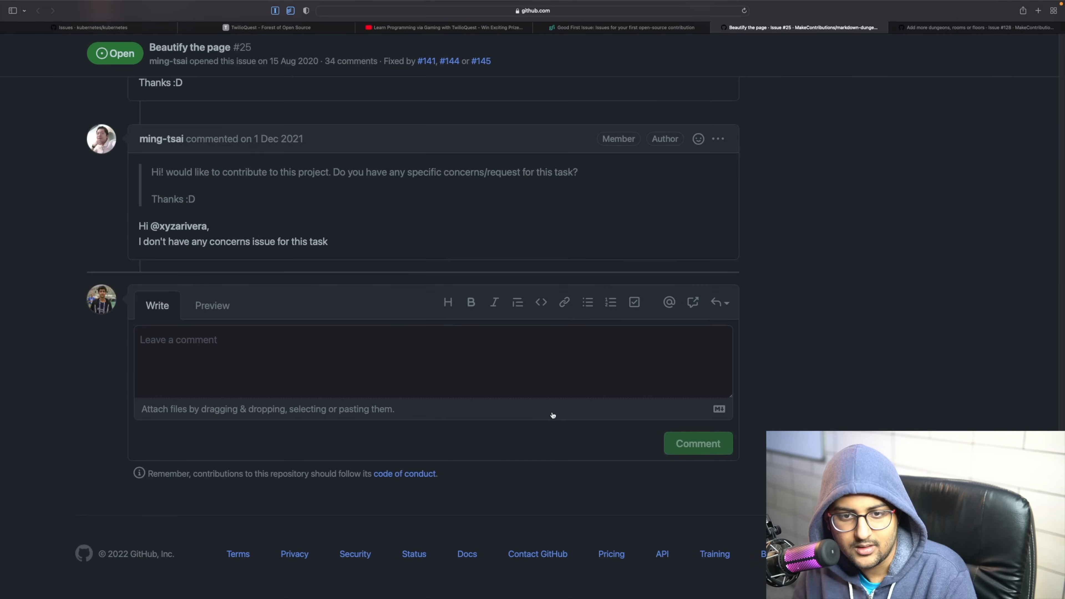
left_click(958, 27)
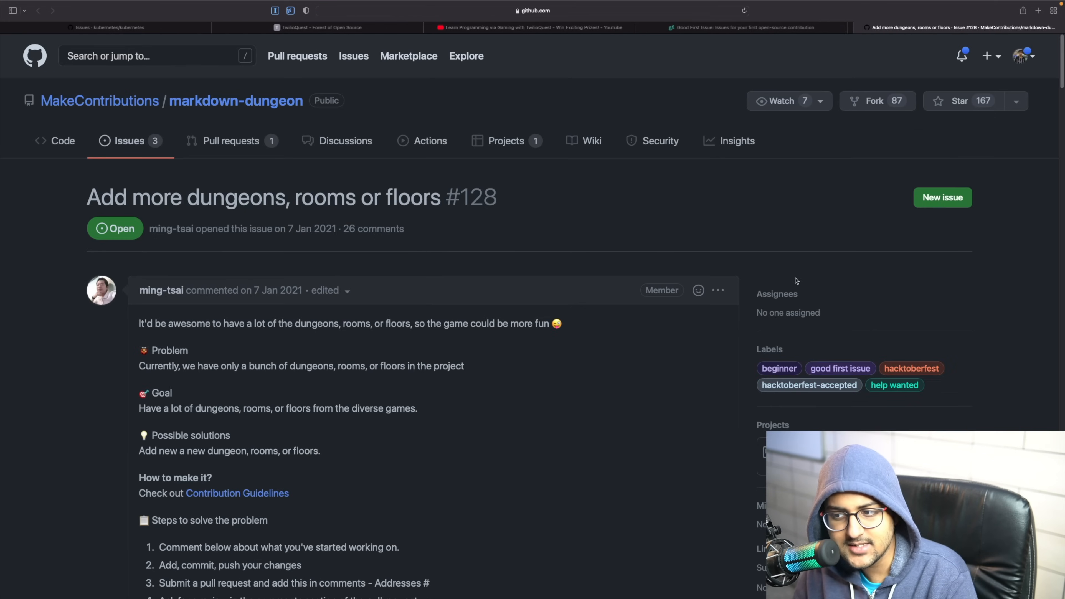
mouse_move(814, 312)
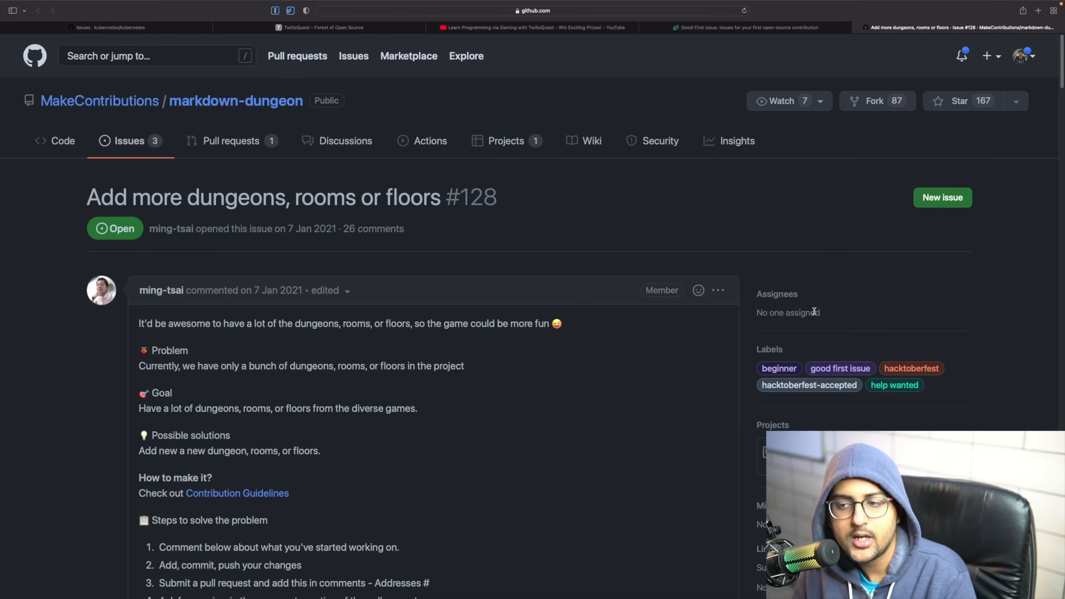
scroll("down", 3)
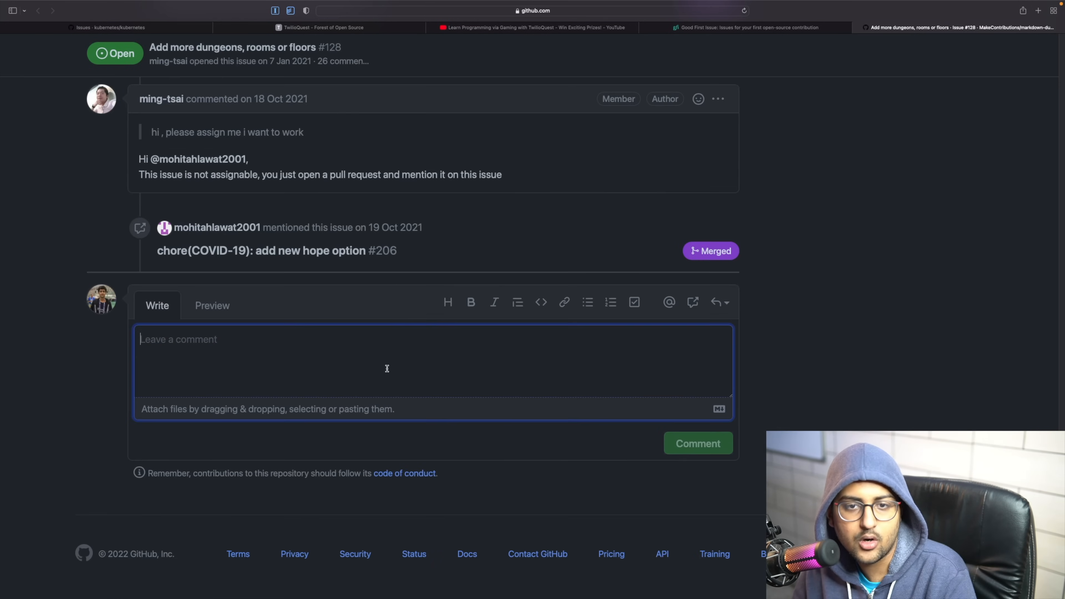
left_click(934, 27)
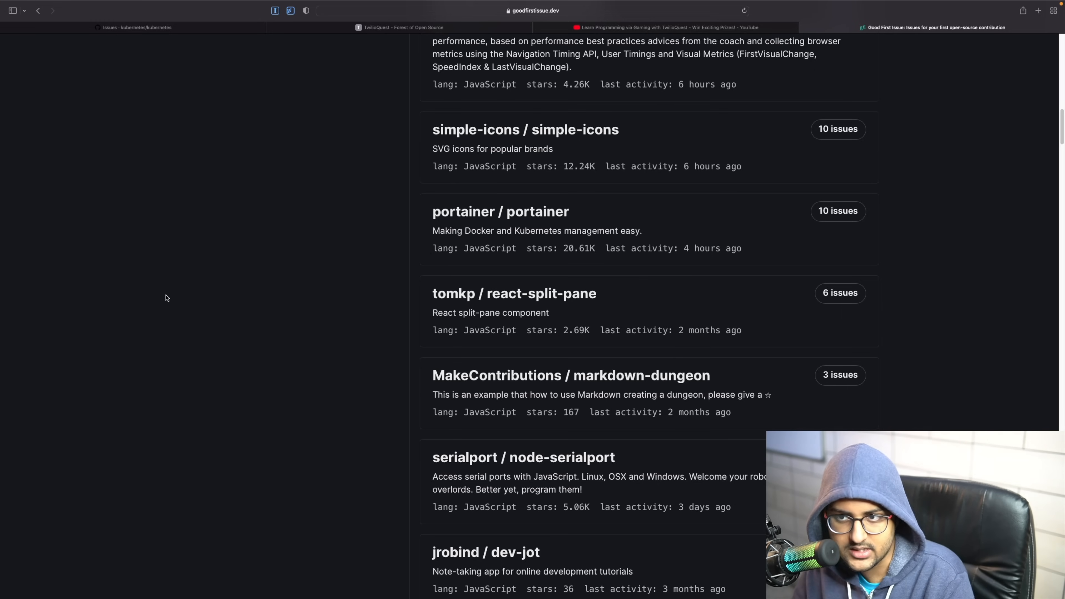
Filter to C++ projects and expand pytorch/glow's beginner issues to look them over
scroll("up", 3)
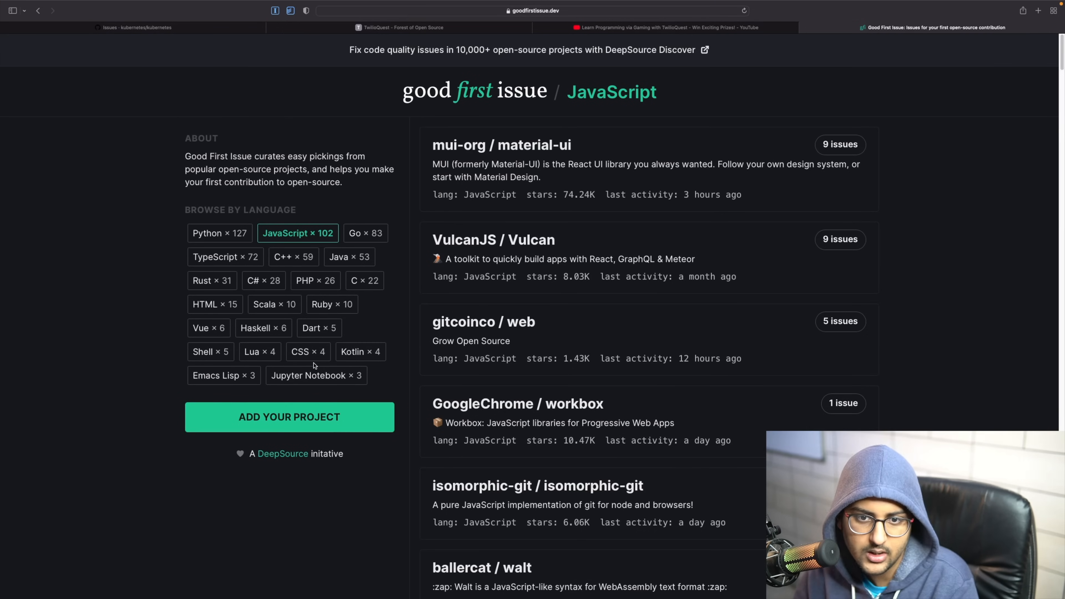
left_click(294, 256)
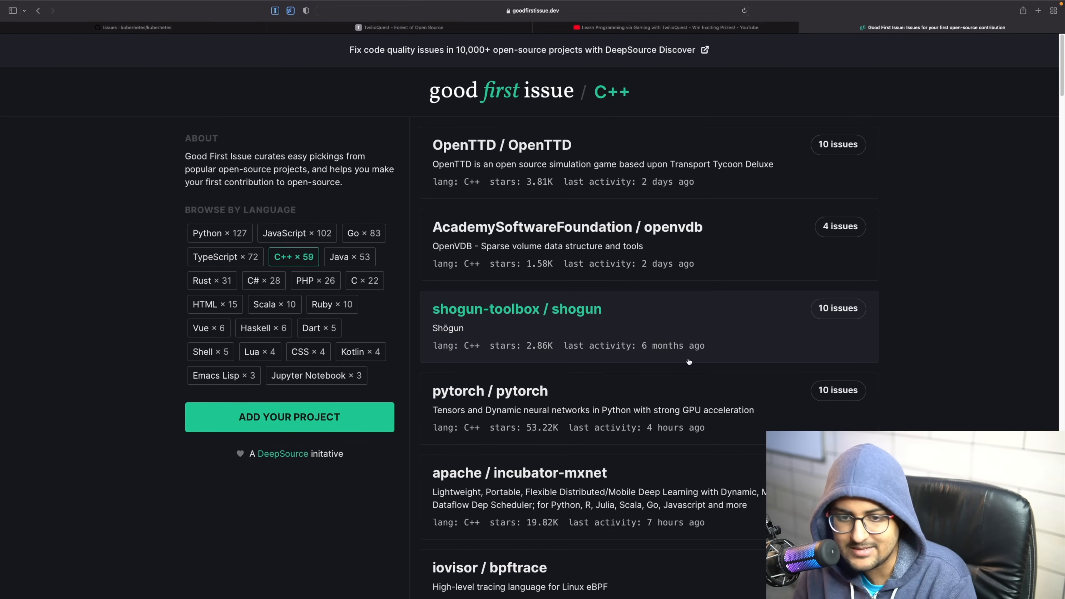
left_click(533, 10)
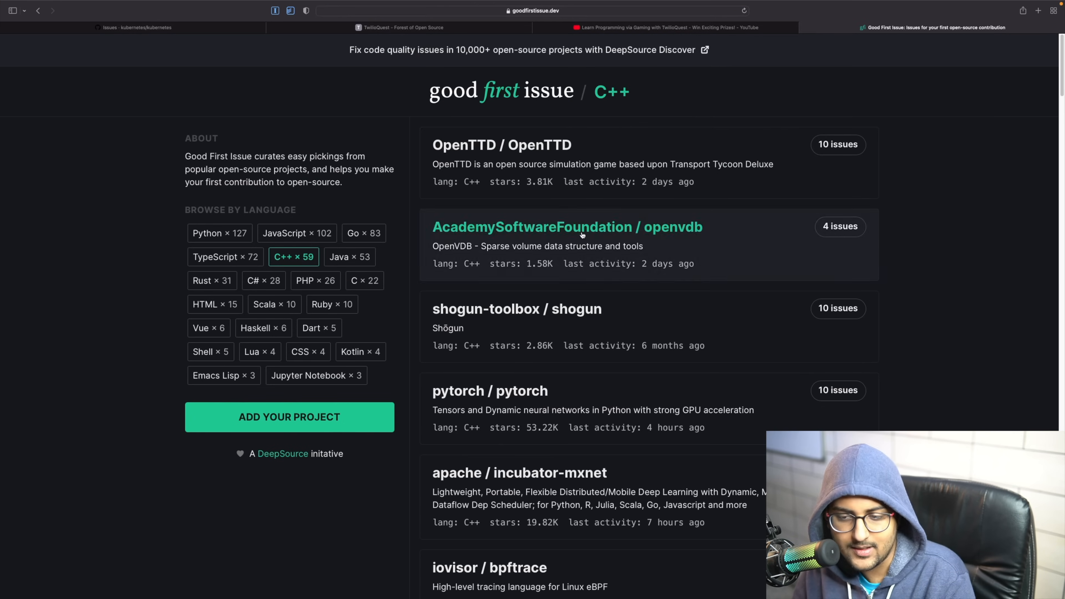
scroll("down", 3)
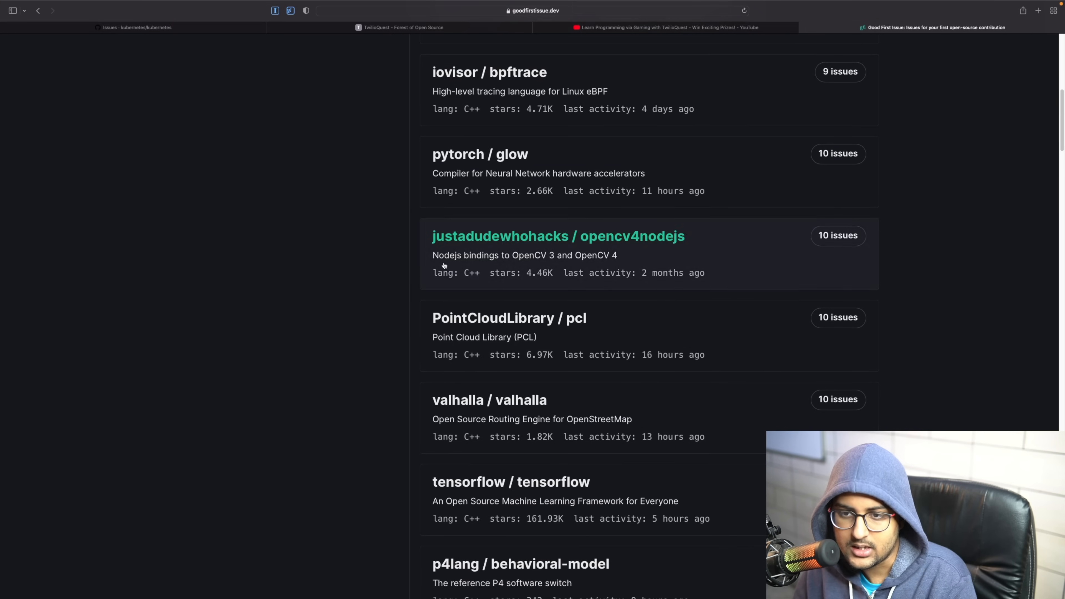
left_click(479, 154)
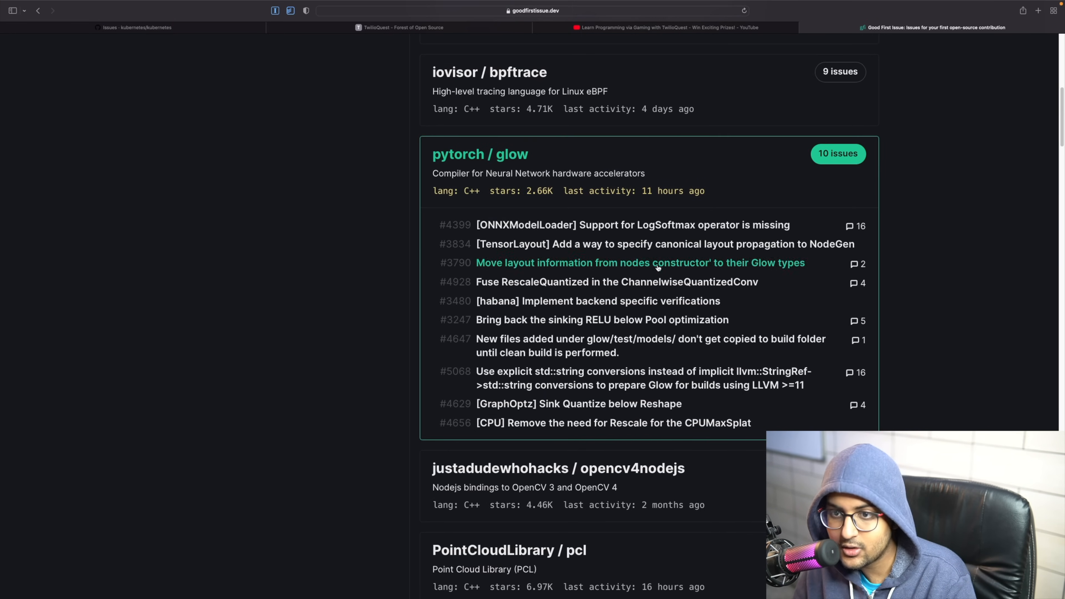
mouse_move(549, 301)
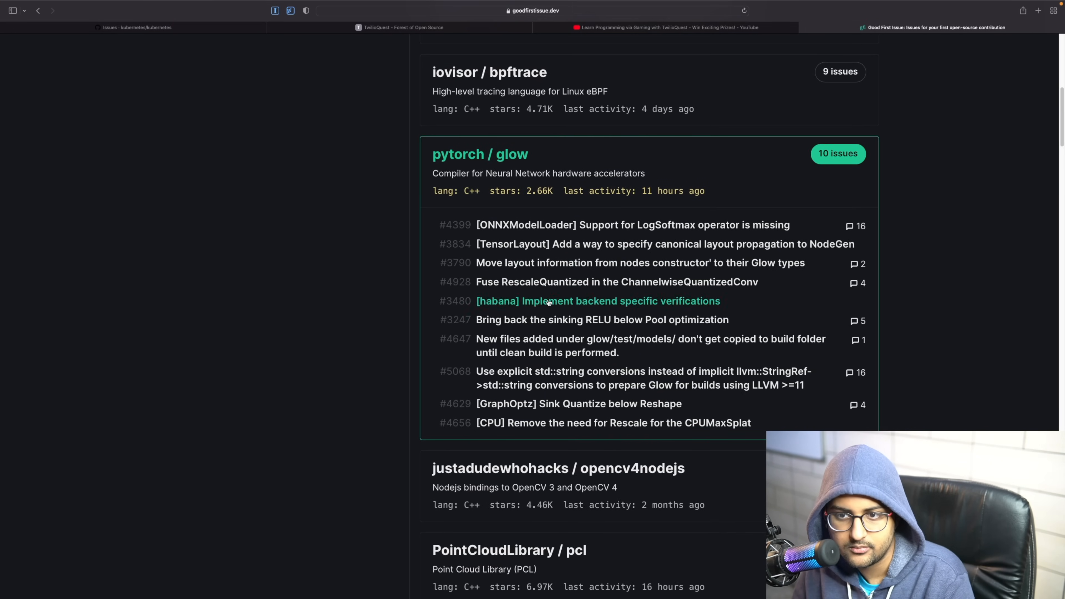
mouse_move(561, 442)
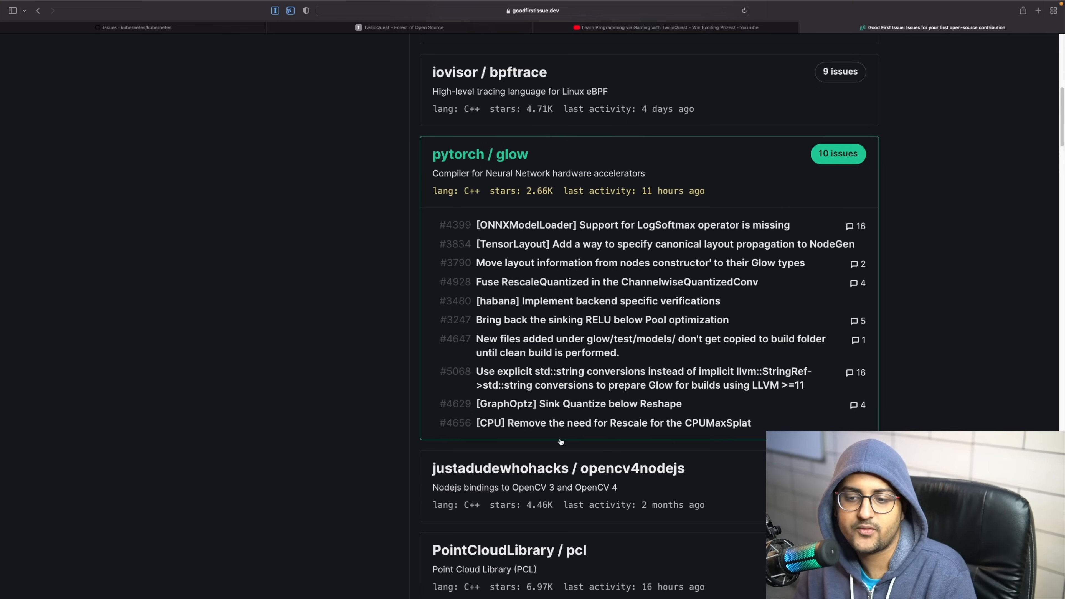
scroll("down", 3)
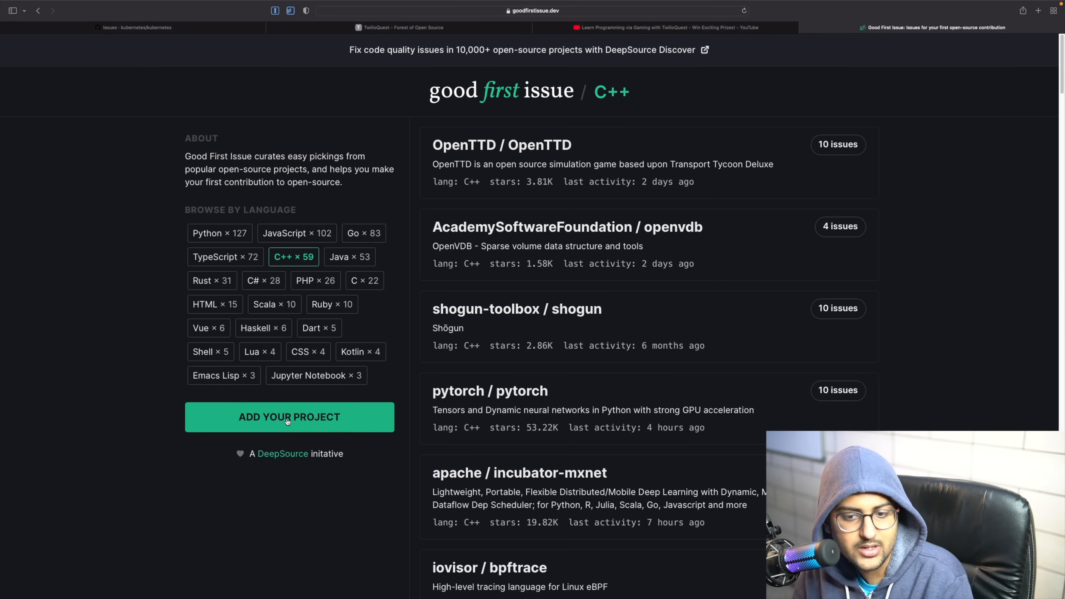
mouse_move(263, 281)
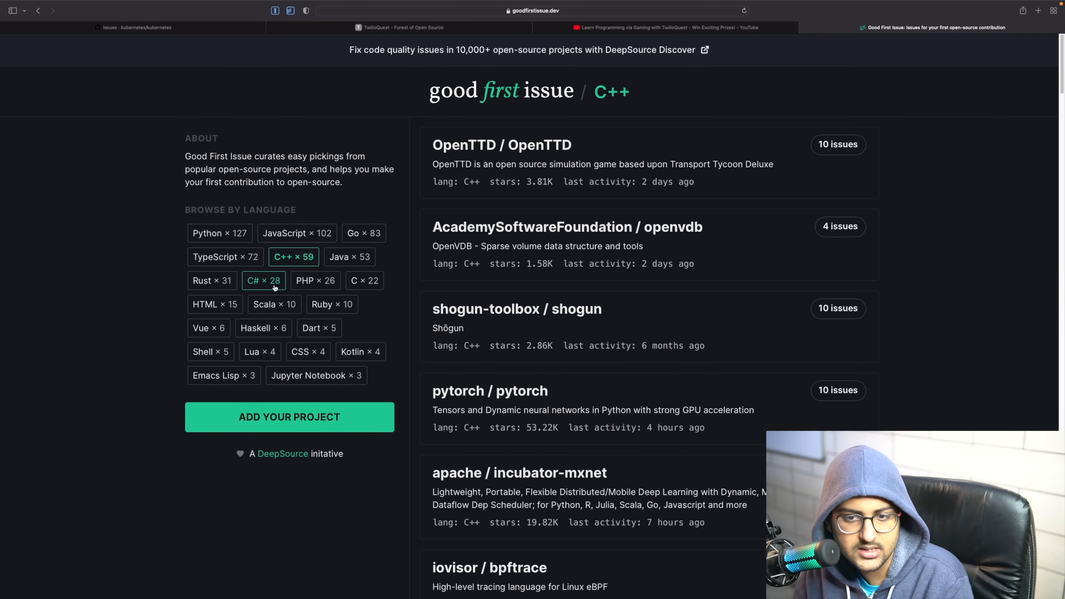
Switch the listing to Java, then Python, and scroll through the Python projects
left_click(349, 257)
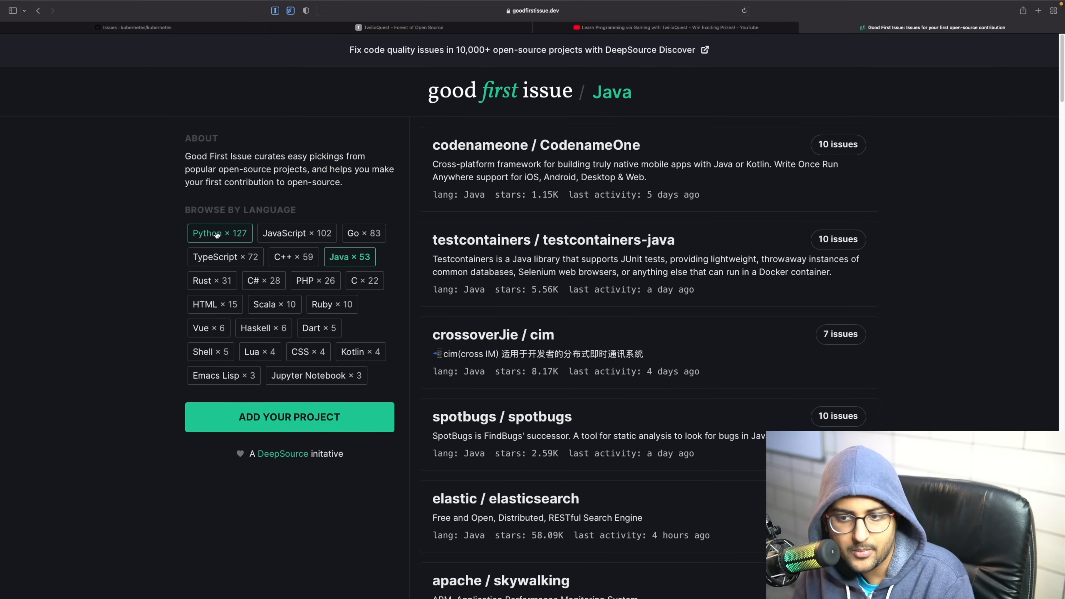
scroll("down", 3)
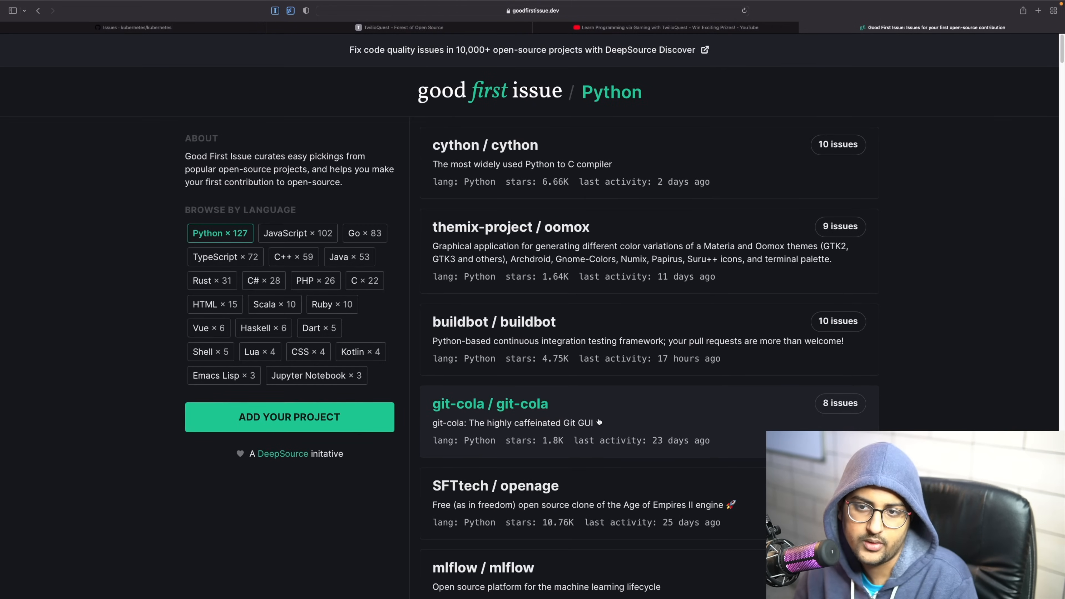
scroll("down", 3)
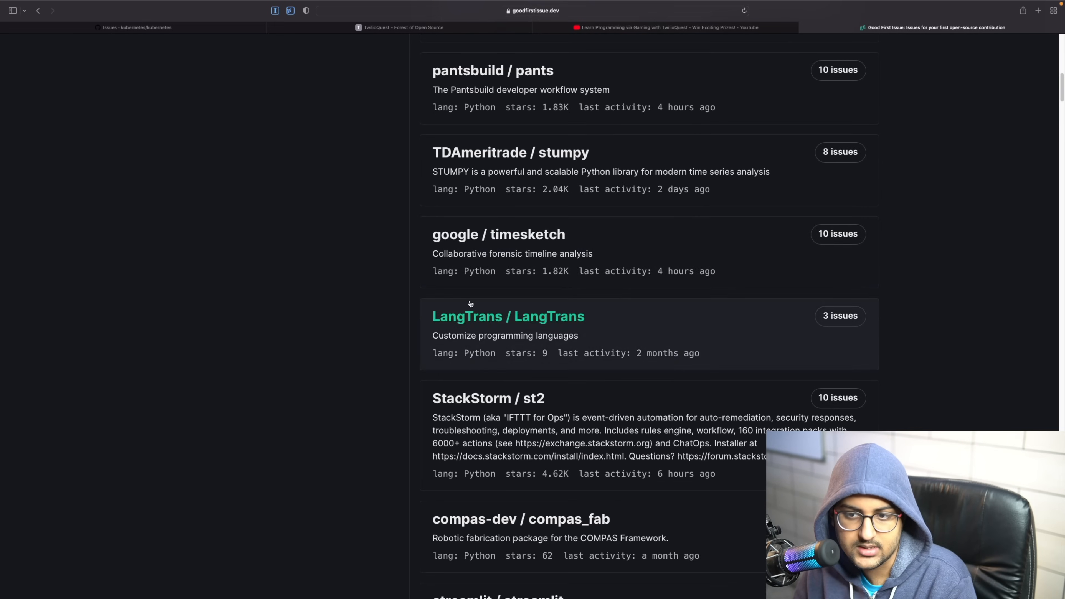
scroll("down", 3)
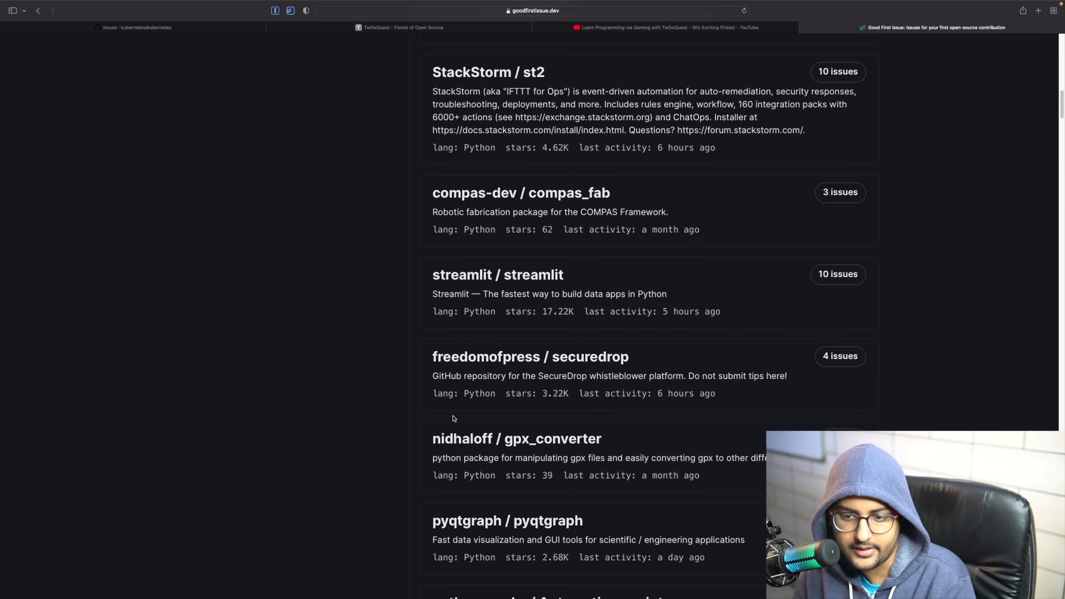